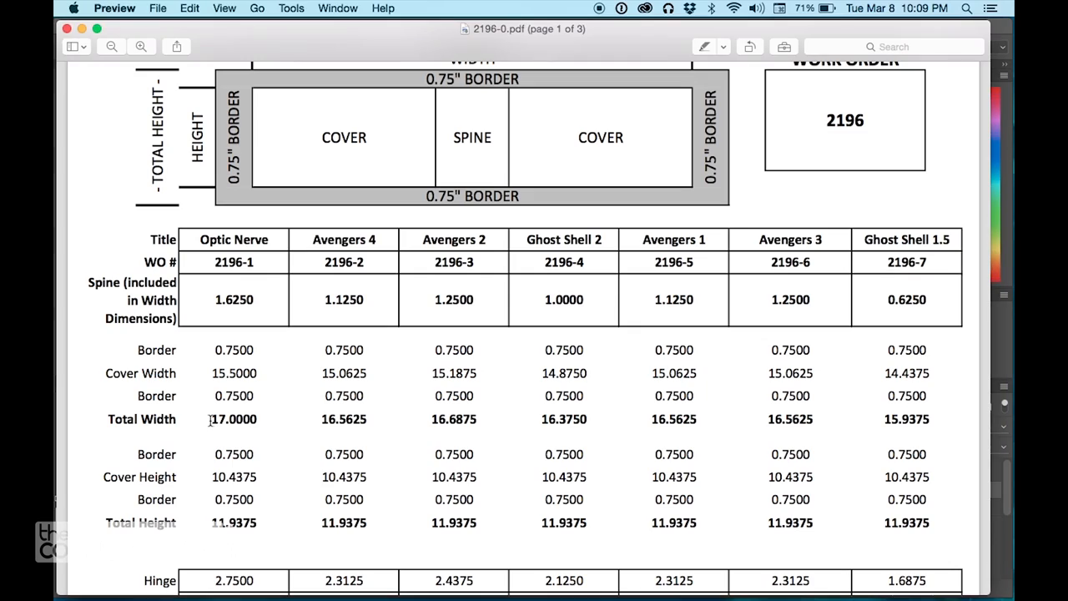
Check the Optic Nerve total width 17.0000 and height 11.9375 in the Preview work order.
double_click(233, 419)
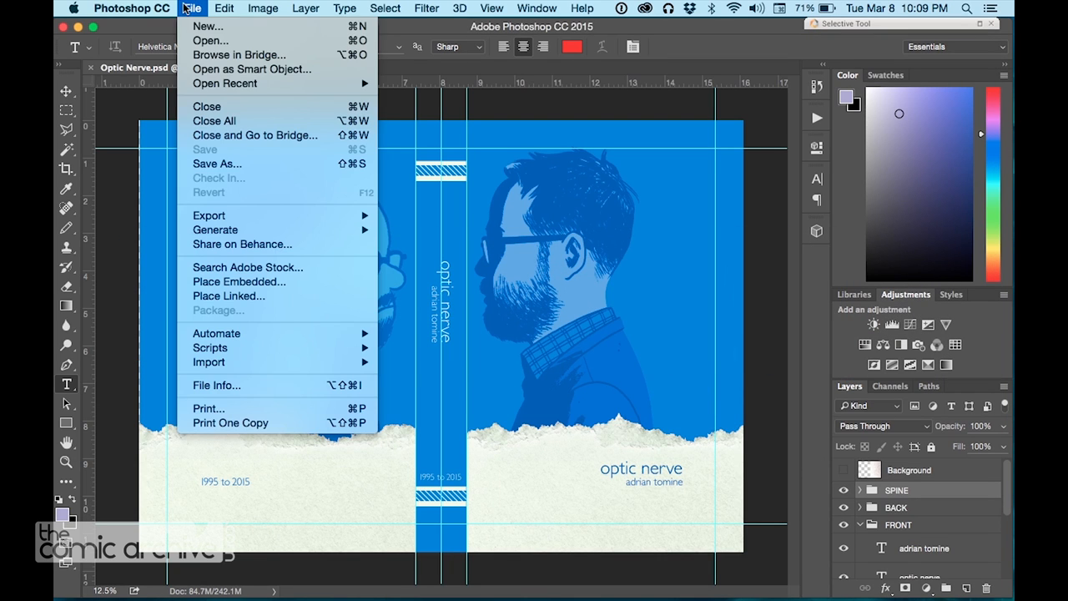
Create a new document OPTIC NERVE-FINAL at 17 × 11.9375 in, 400 pixels/inch.
click(207, 27)
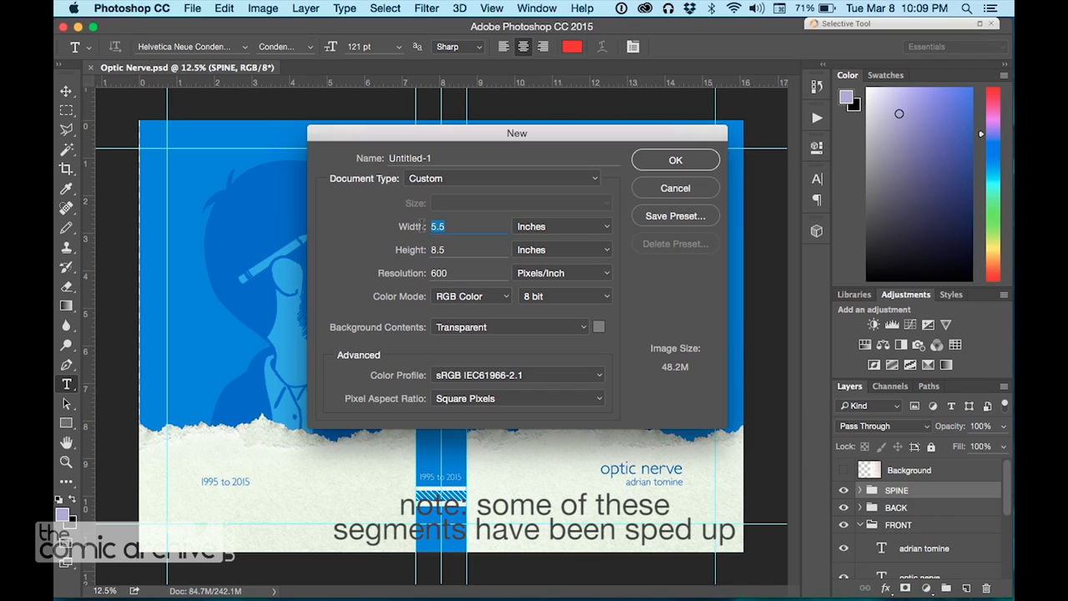
text(17)
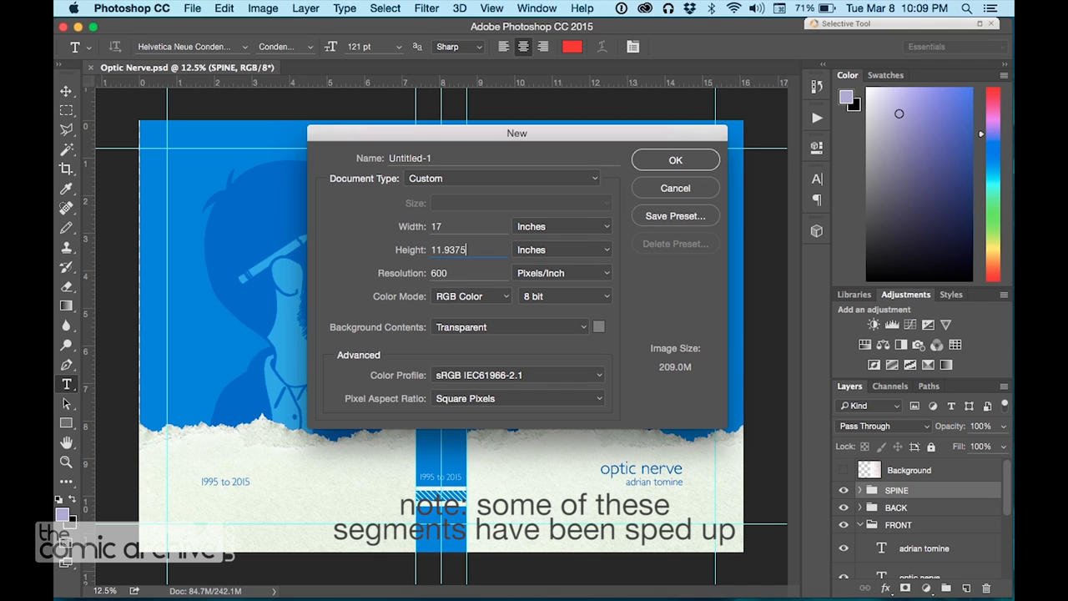
click(444, 273)
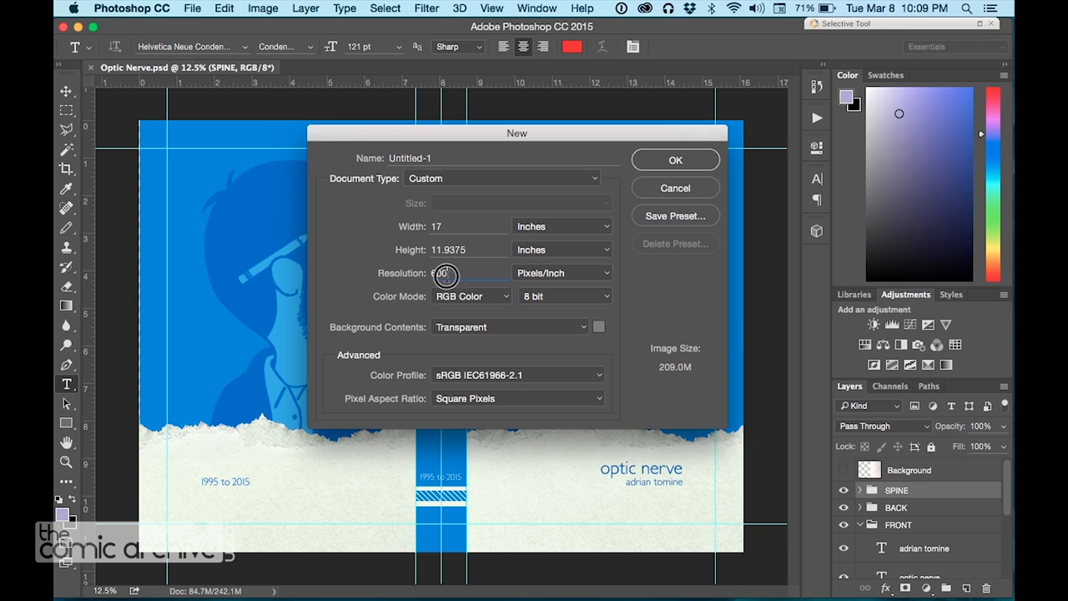
text(400)
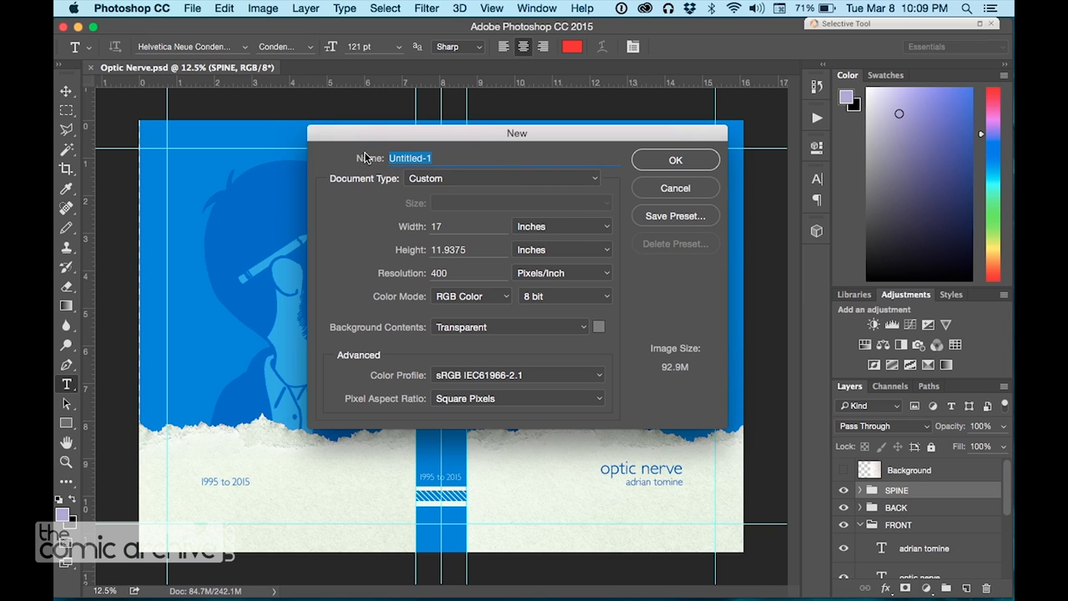
text(OPTIC NE)
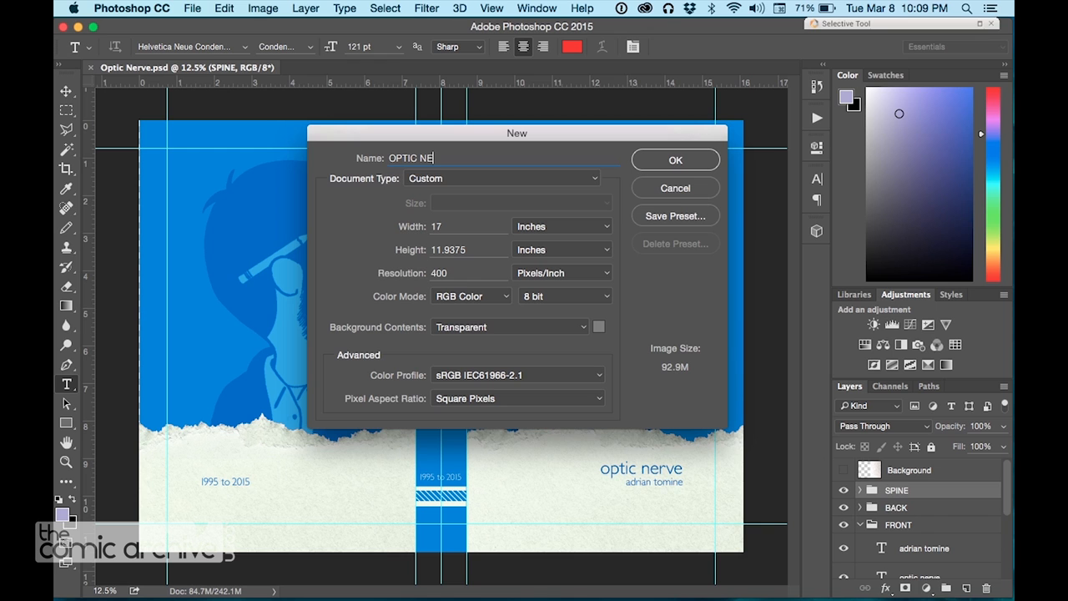
text(RVE-F)
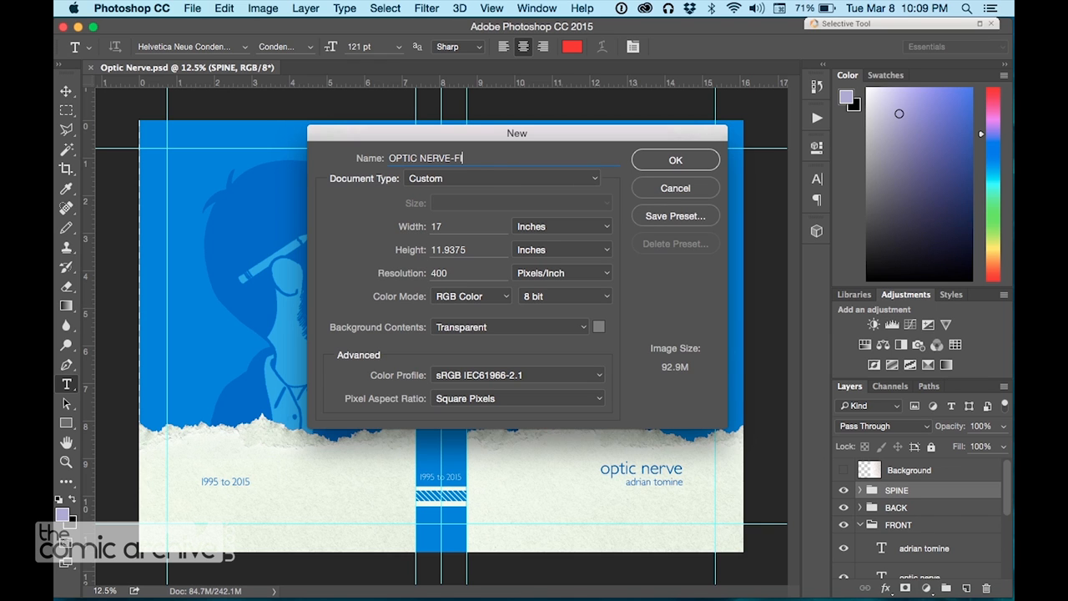
text(NAL)
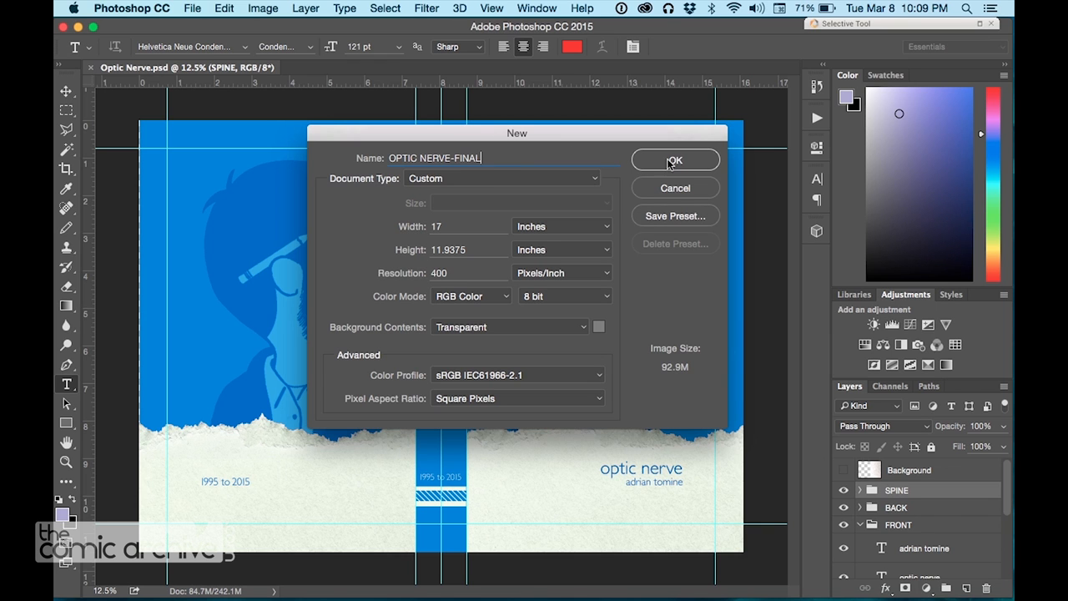
click(674, 160)
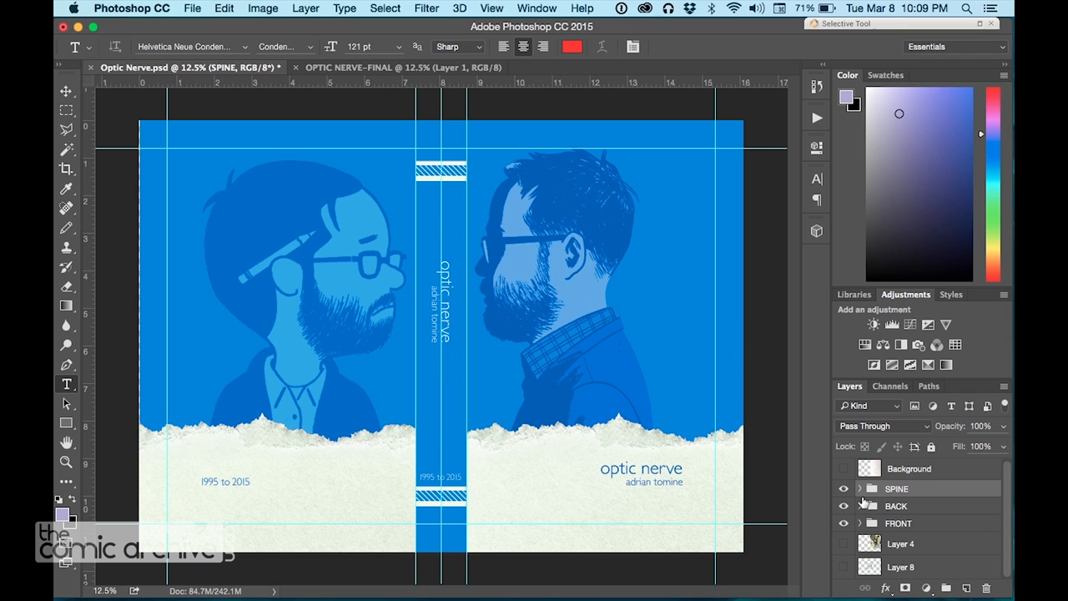
mouse_move(871, 543)
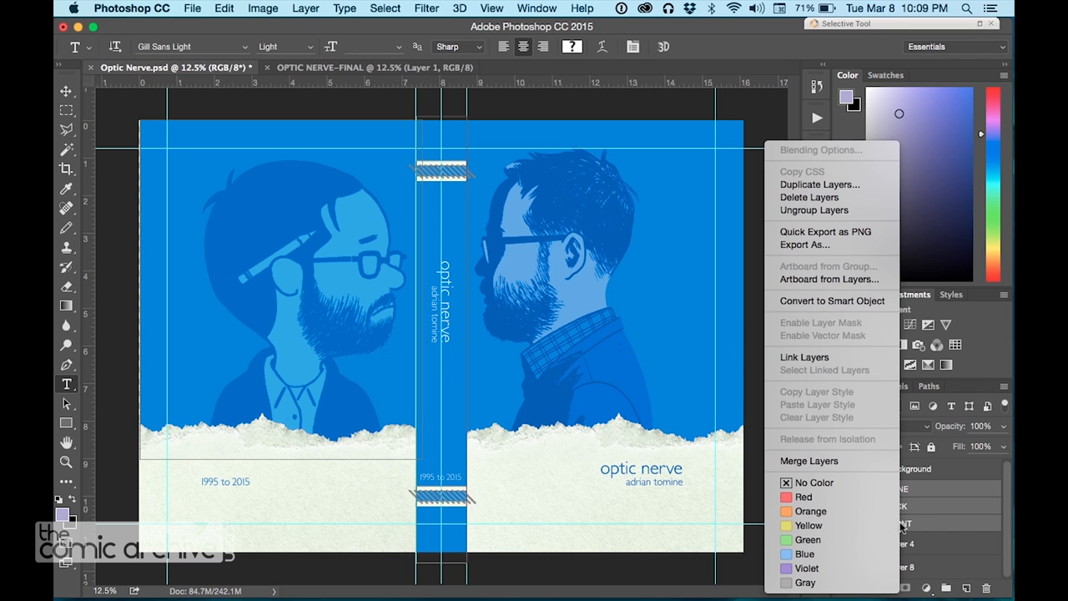
mouse_move(826, 230)
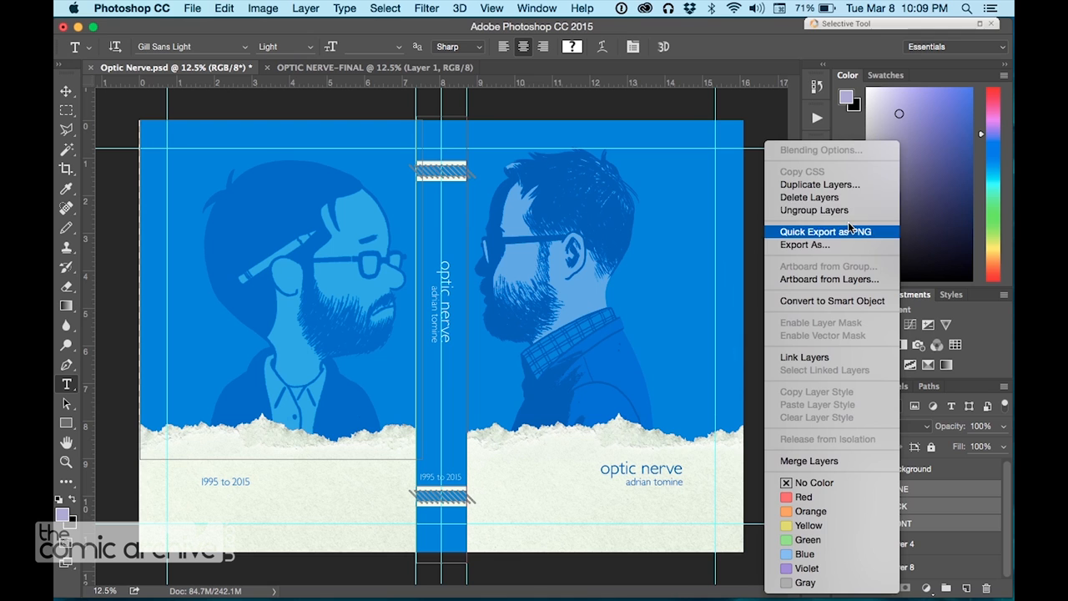
Duplicate the SPINE, BACK and FRONT groups into the OPTIC NERVE-FINAL document.
click(819, 184)
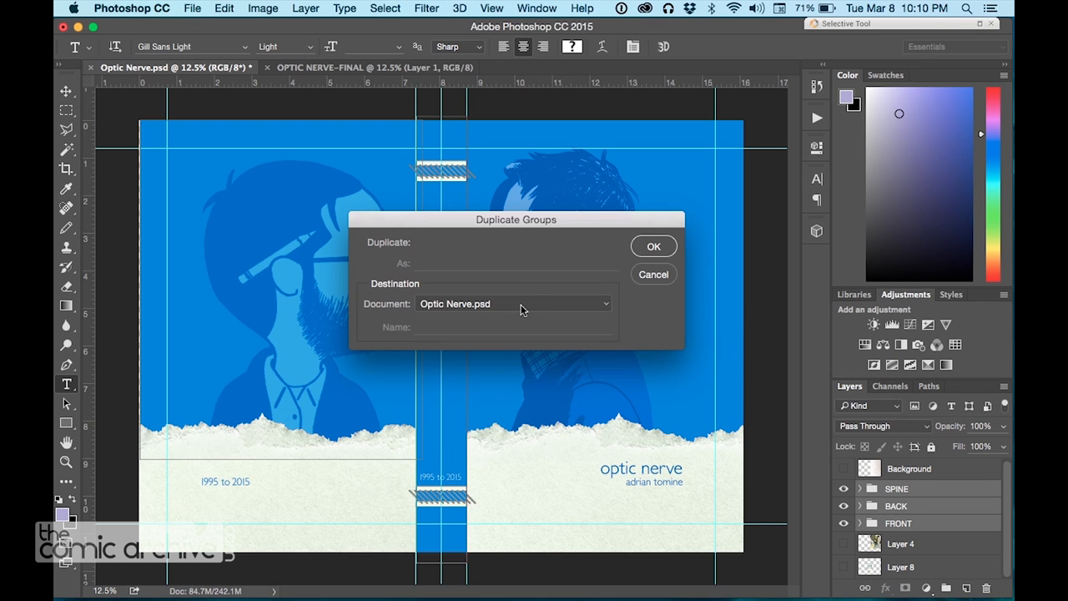
click(512, 303)
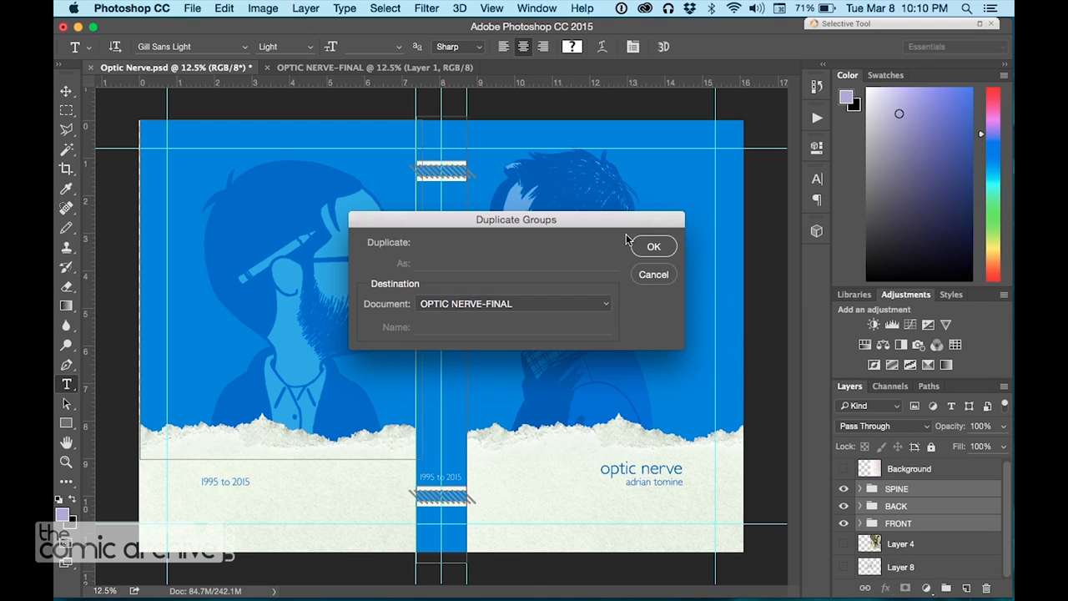
click(654, 247)
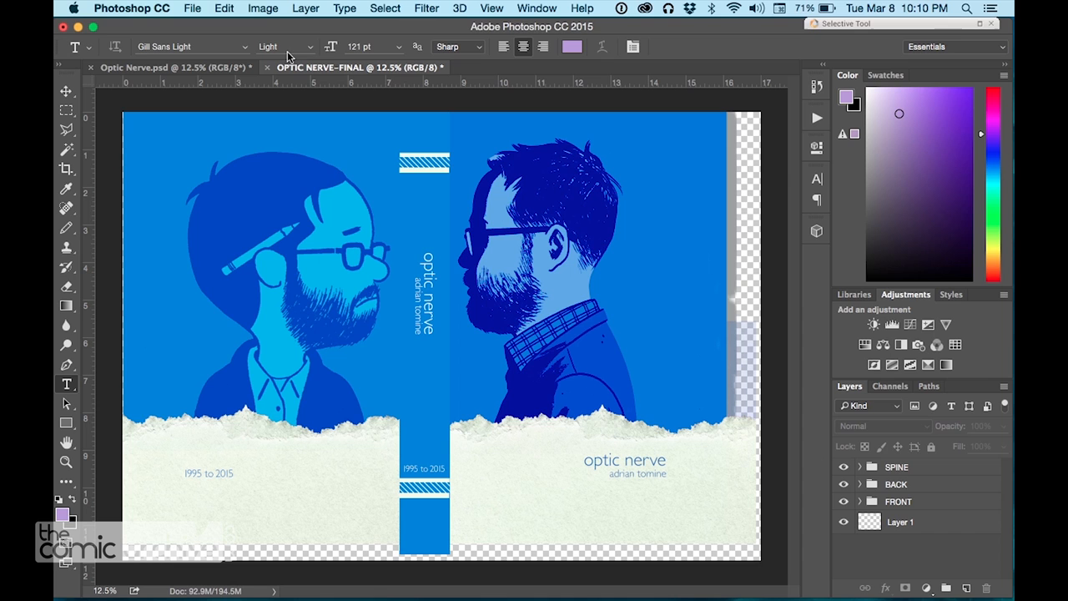
Add vertical guides for the spine, reading the 7.6875-inch left-edge position from the notes.
click(491, 6)
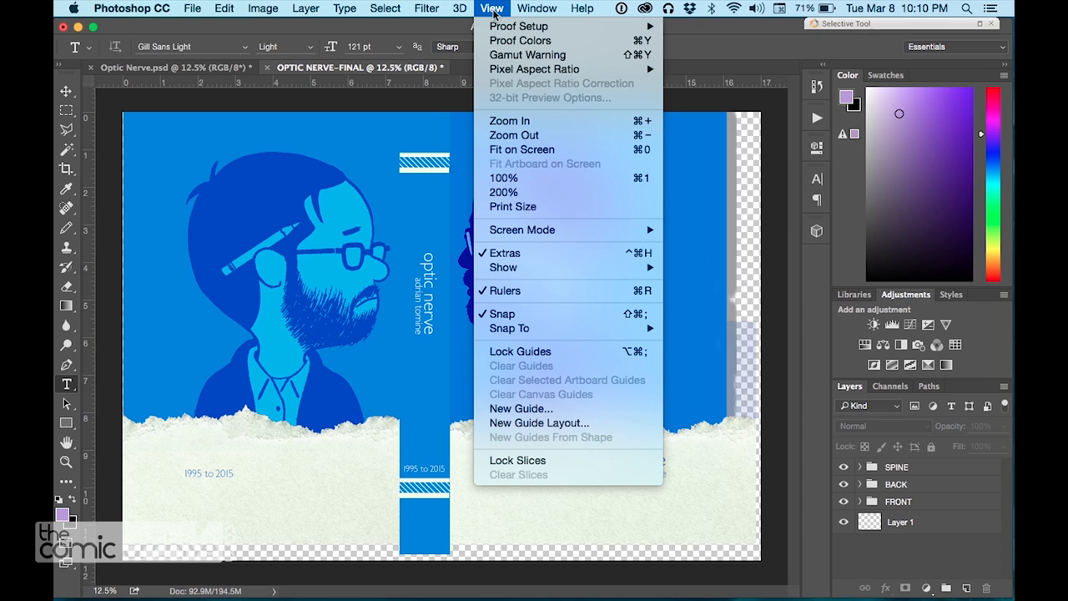
click(521, 407)
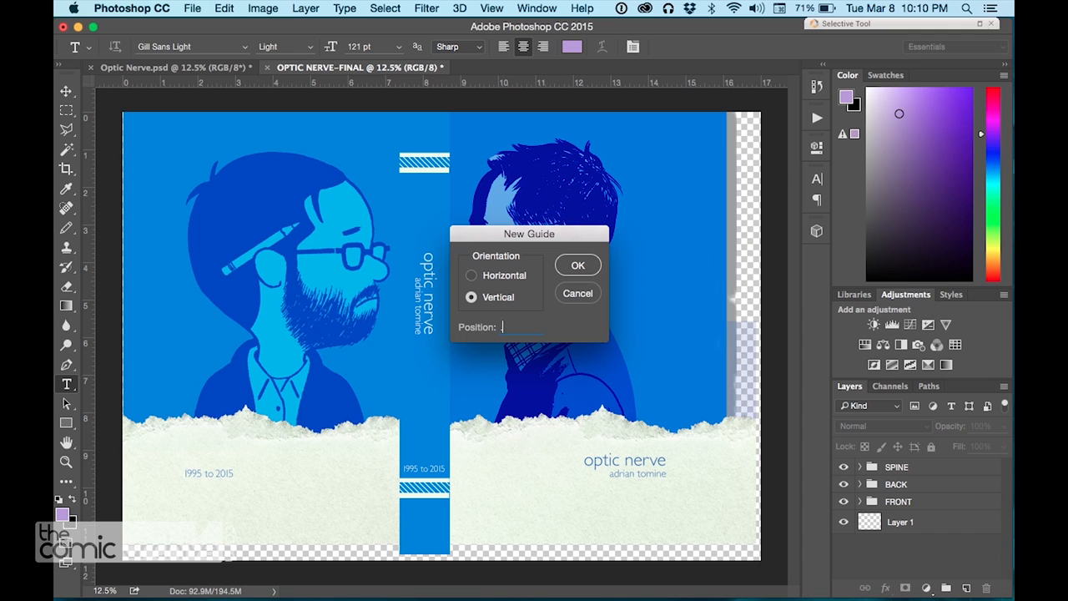
click(577, 264)
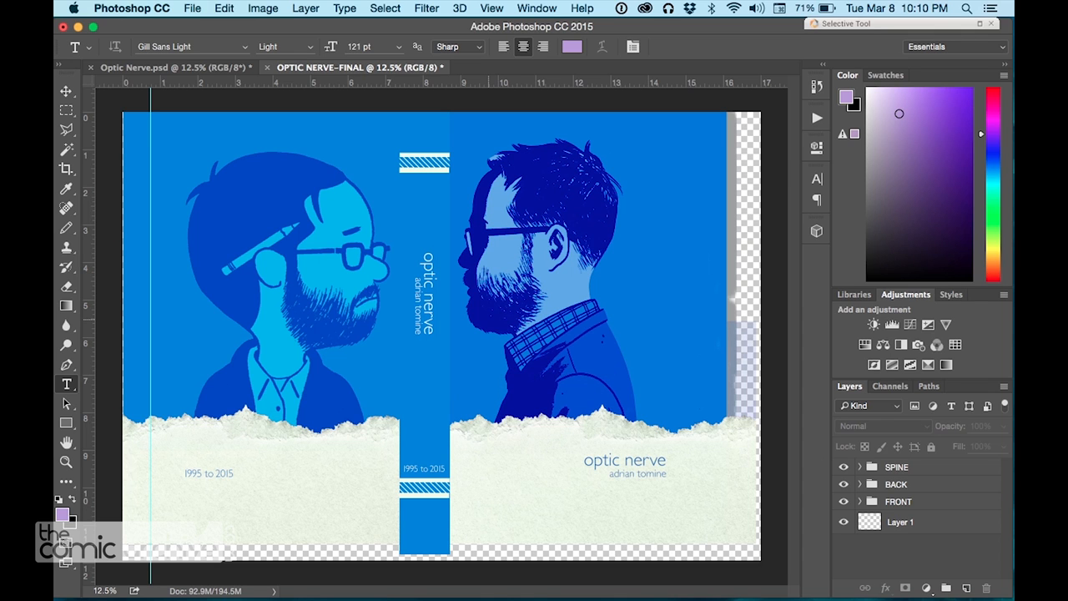
key(cmd+tab)
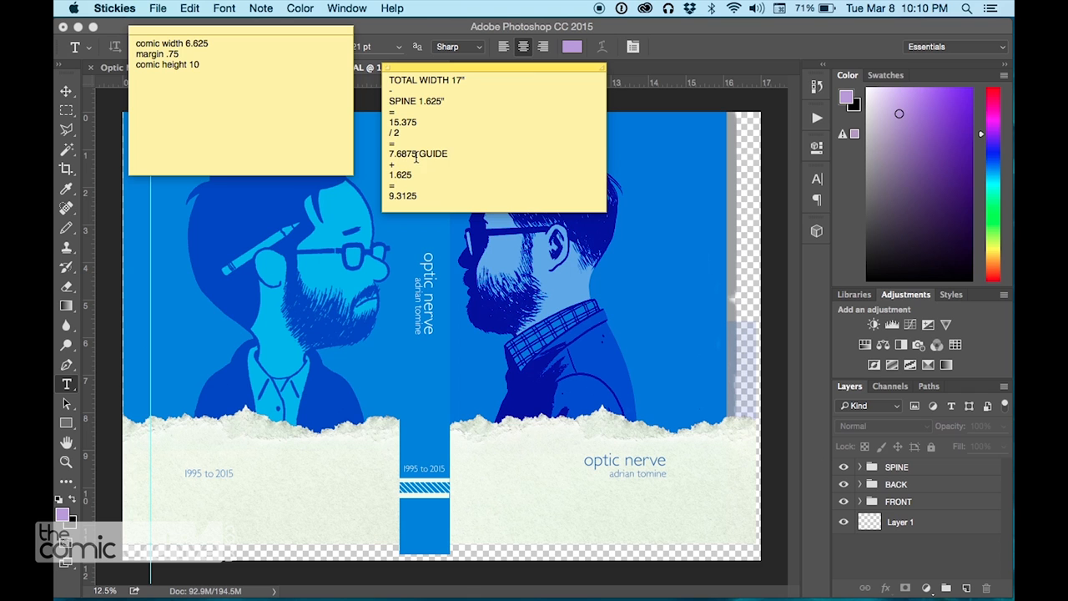
double_click(401, 154)
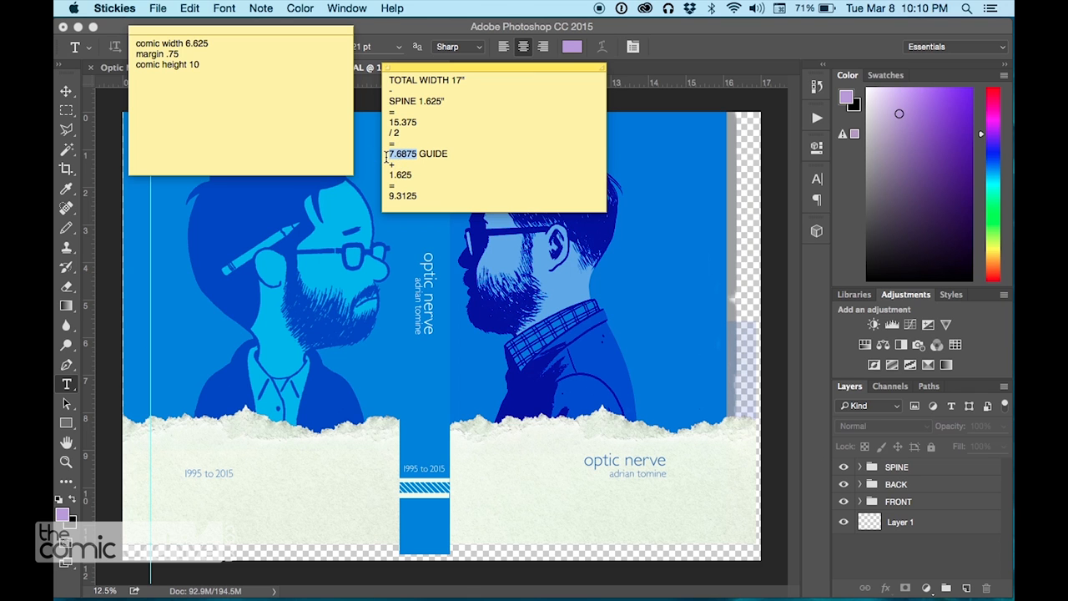
click(491, 7)
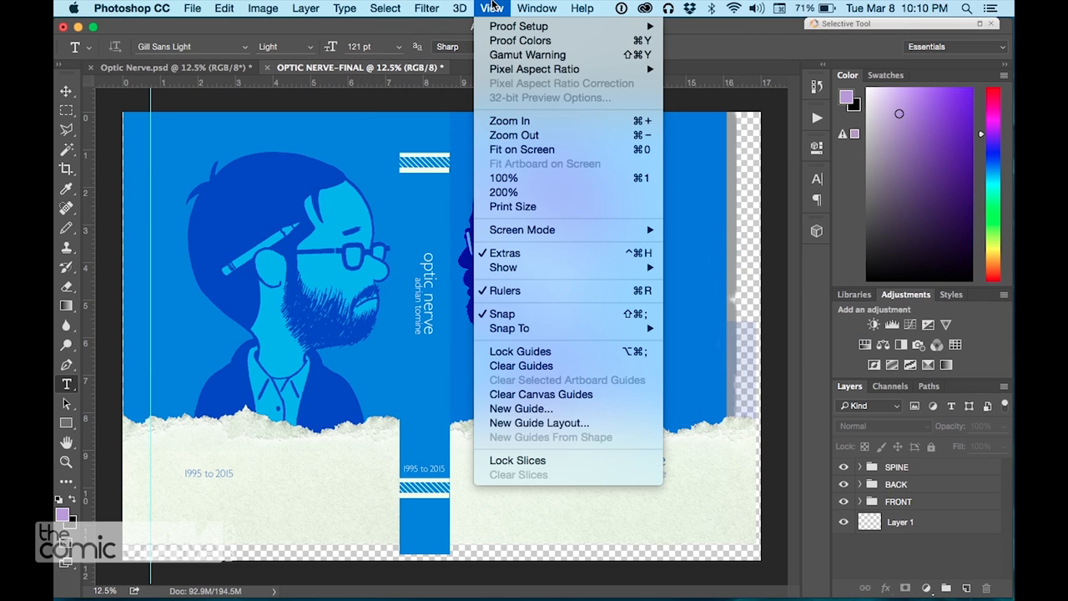
click(520, 408)
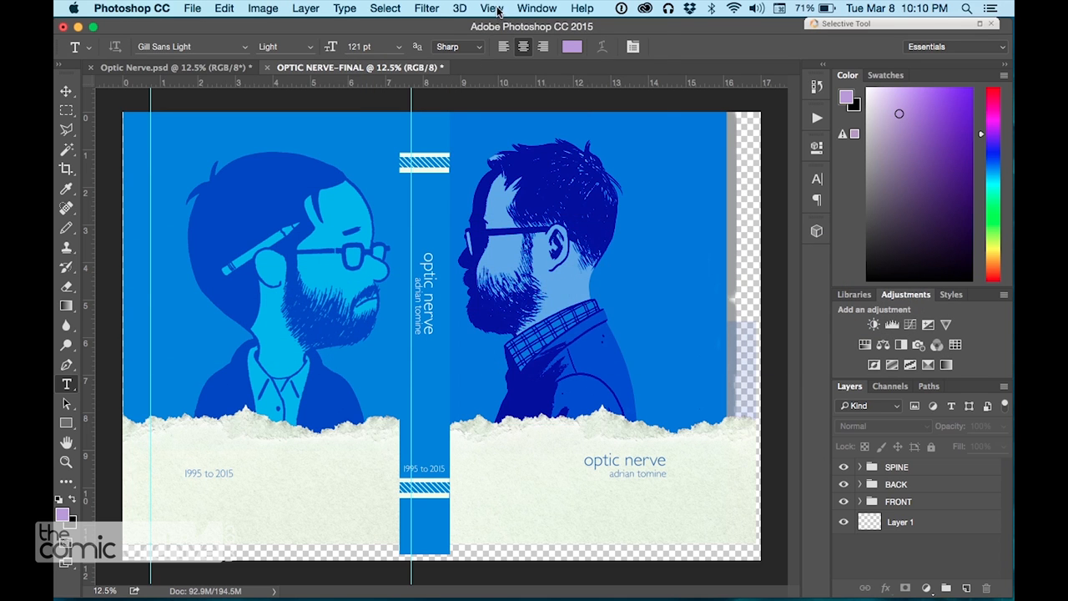
Add vertical guides at 9.3125 inches and at the 16-inch right trim edge.
click(491, 7)
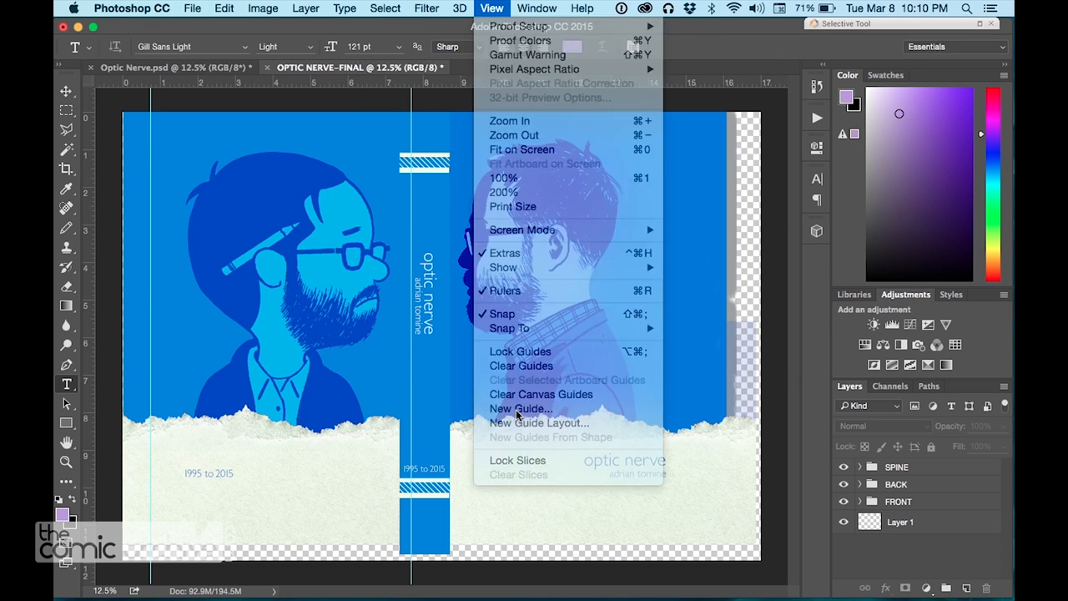
click(520, 407)
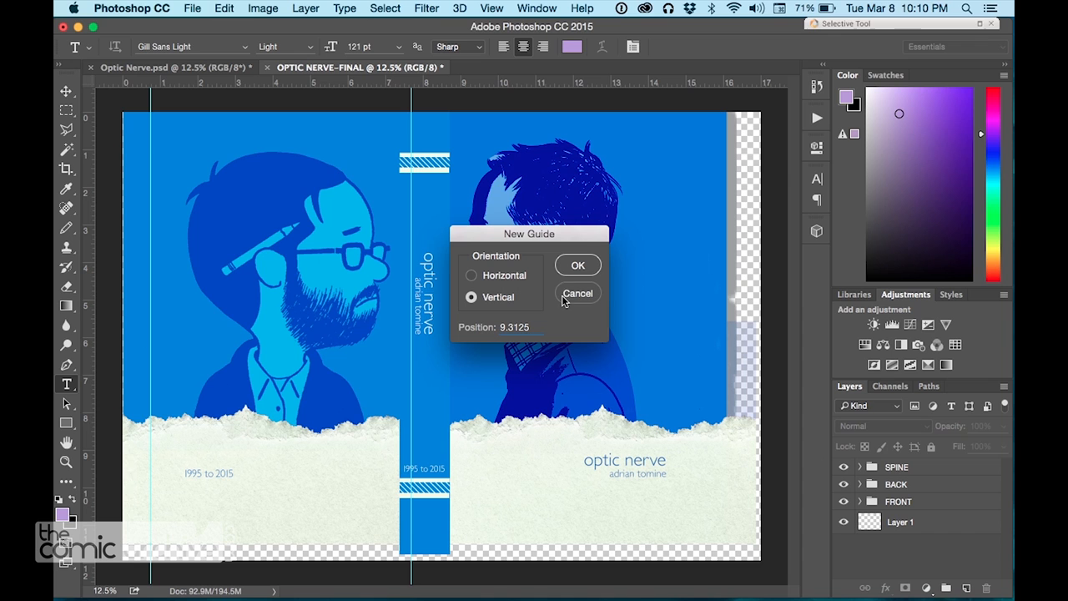
click(577, 263)
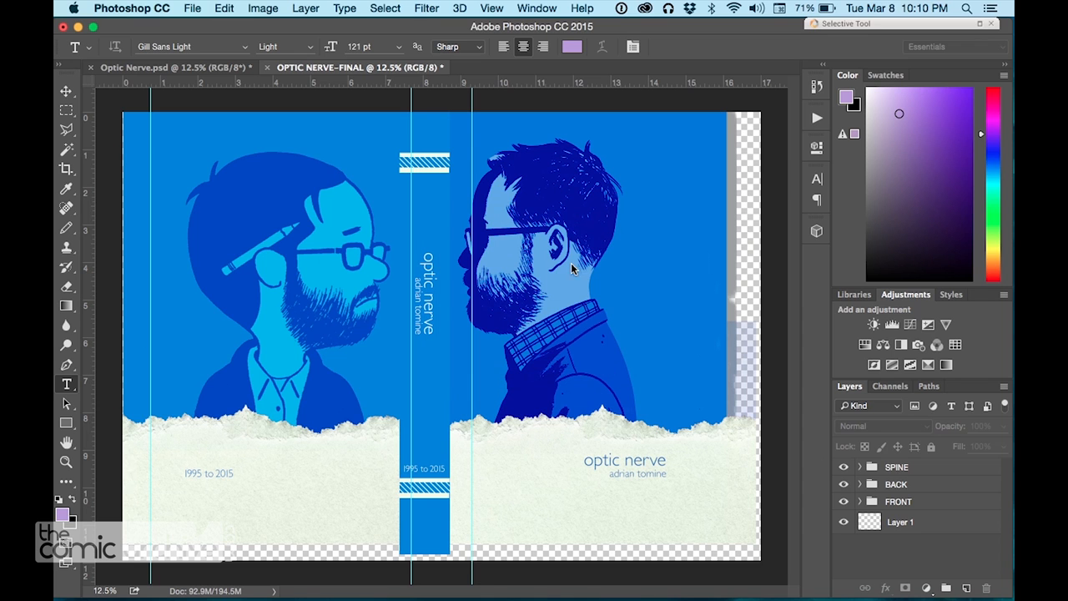
click(491, 7)
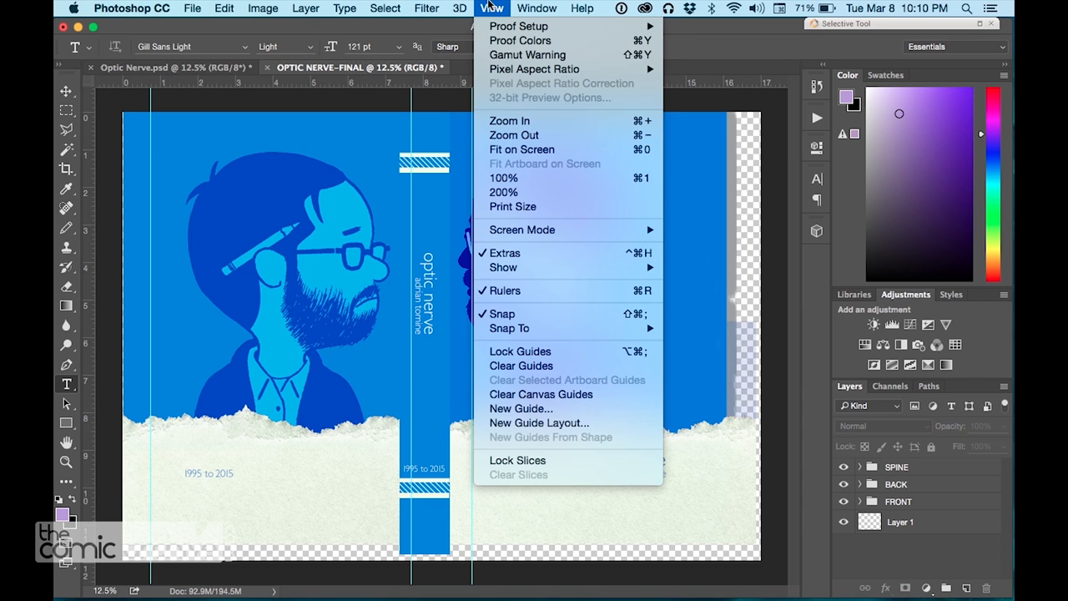
click(521, 408)
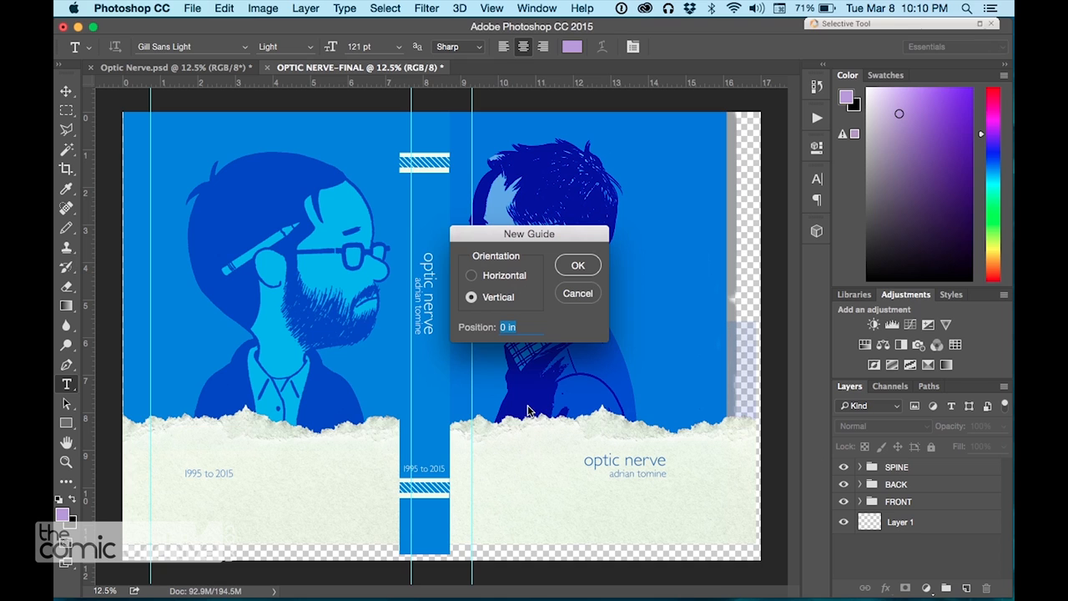
mouse_move(523, 381)
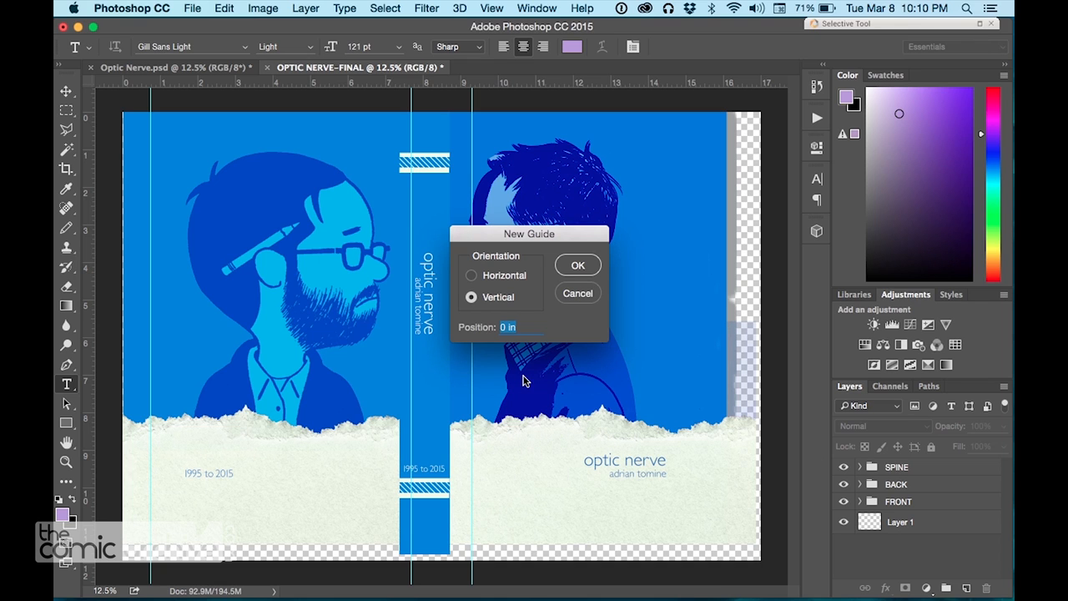
text(16.)
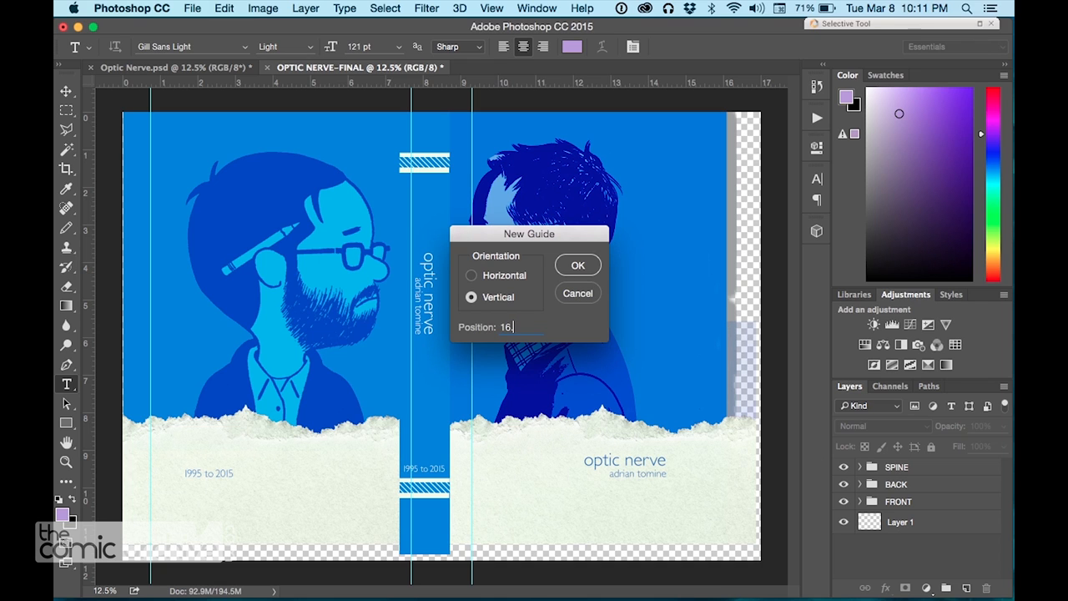
click(577, 264)
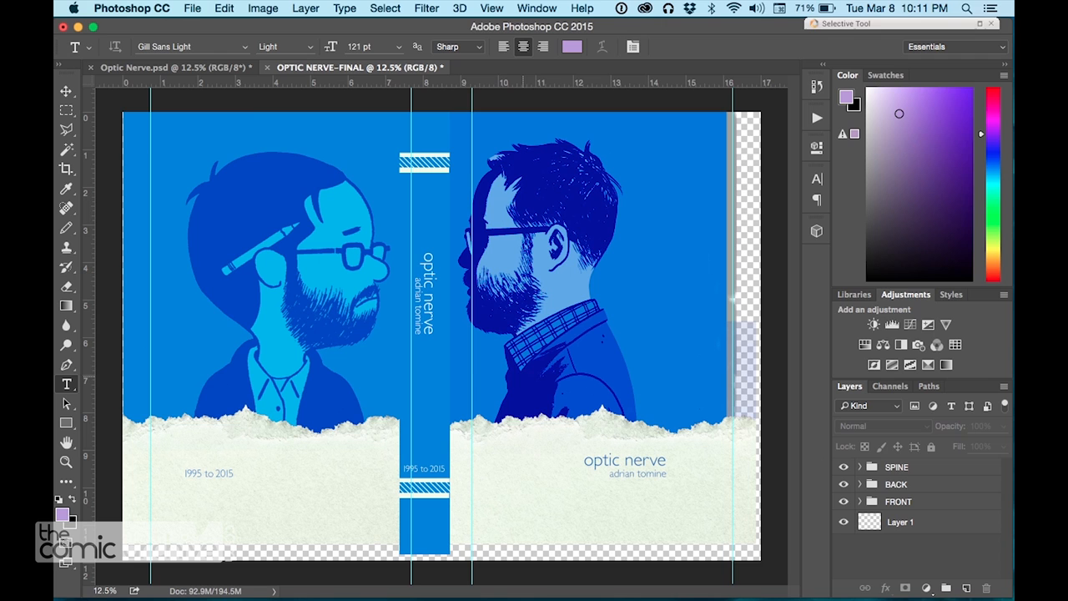
Add a horizontal guide at .75 inches near the top edge.
click(490, 6)
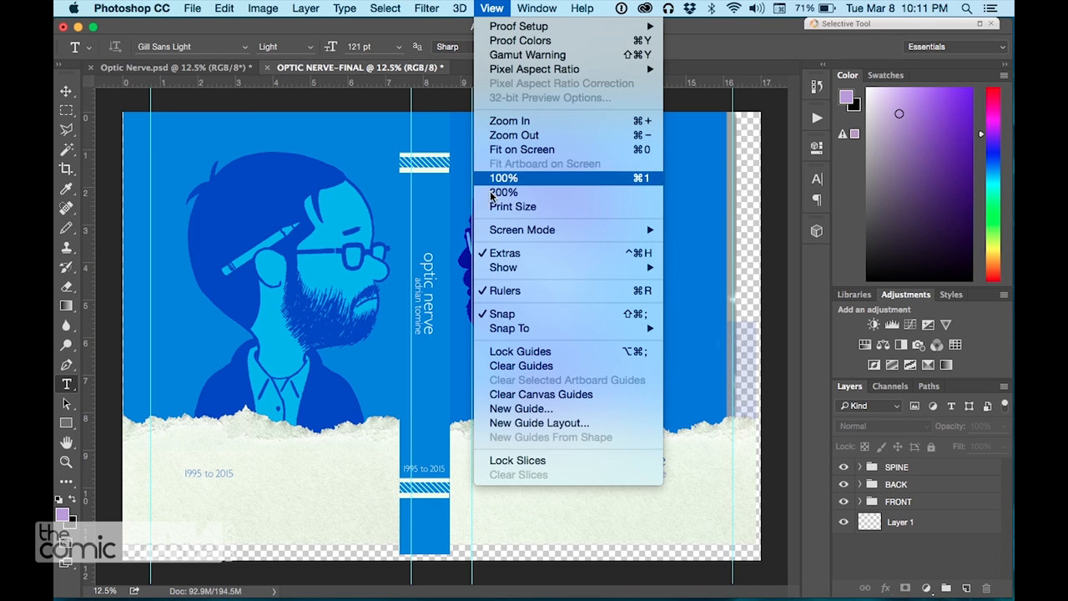
click(521, 407)
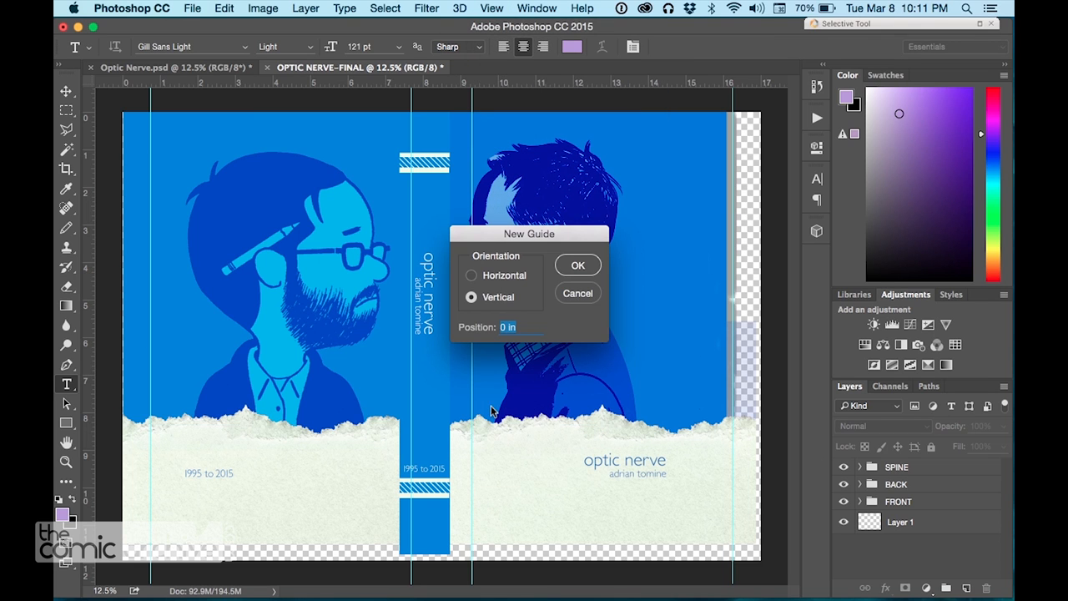
click(471, 275)
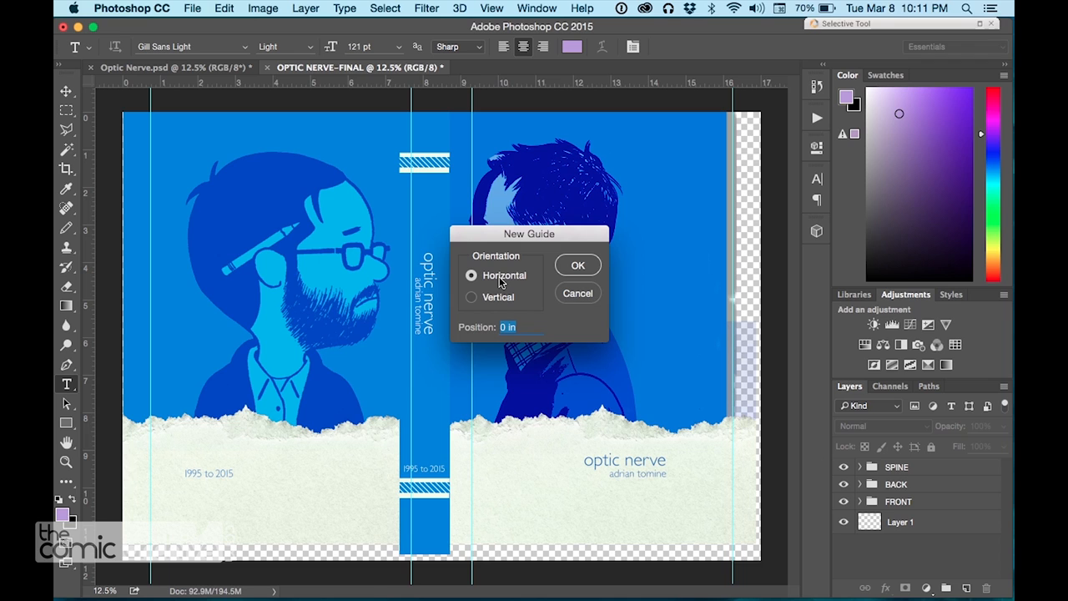
text(.75)
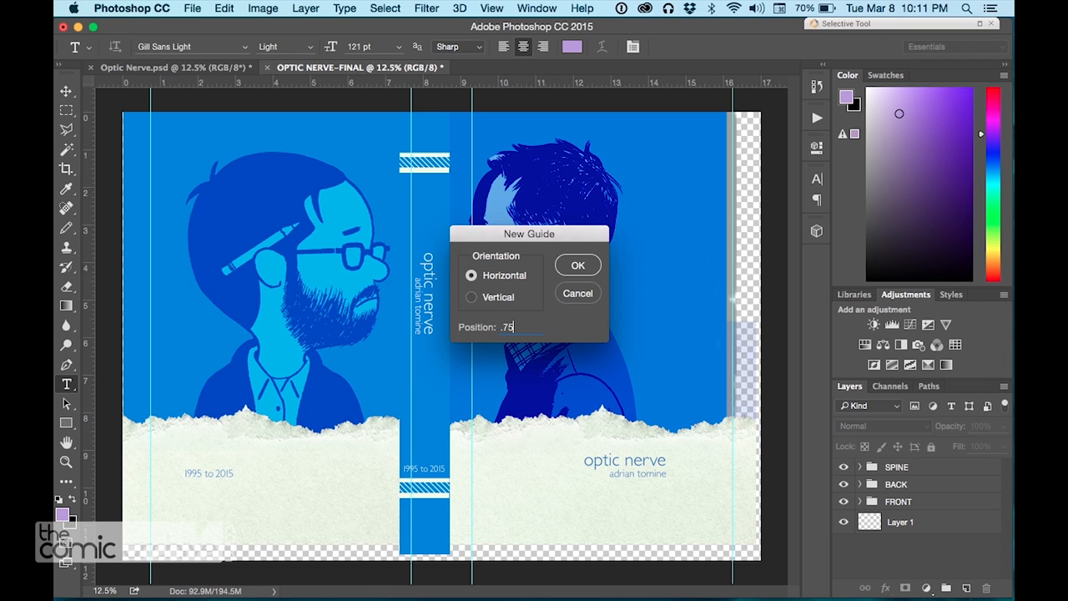
click(577, 264)
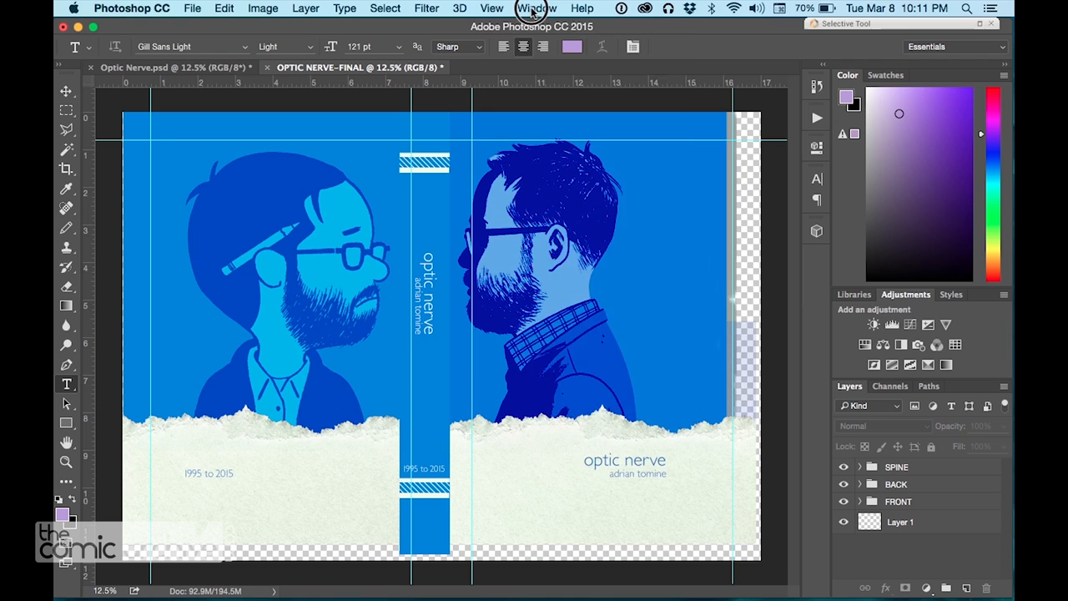
Add a horizontal guide at 8.5 inches near the bottom edge.
click(490, 7)
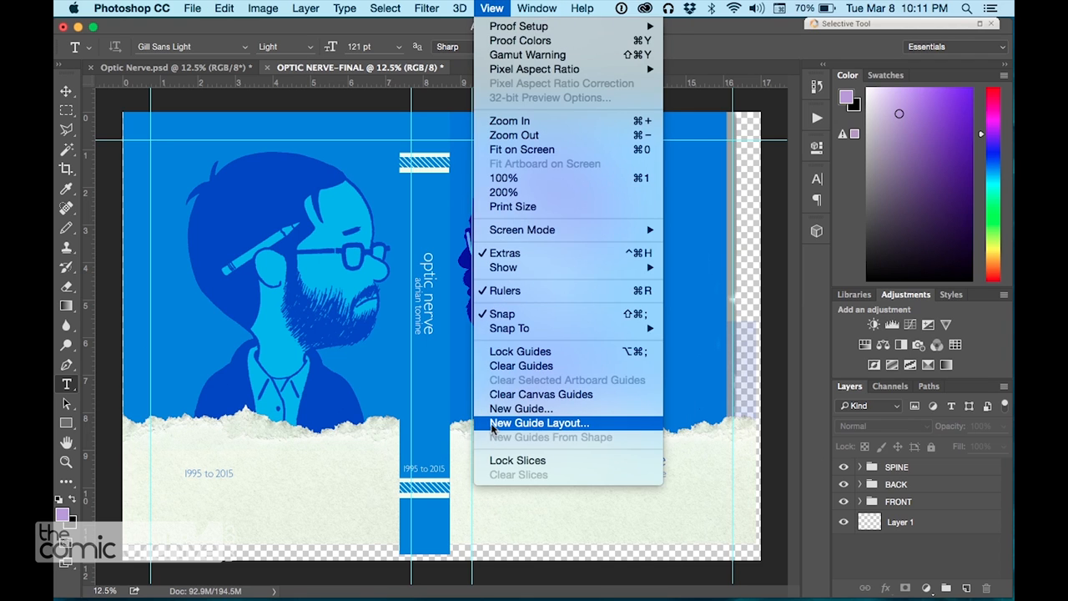
click(520, 407)
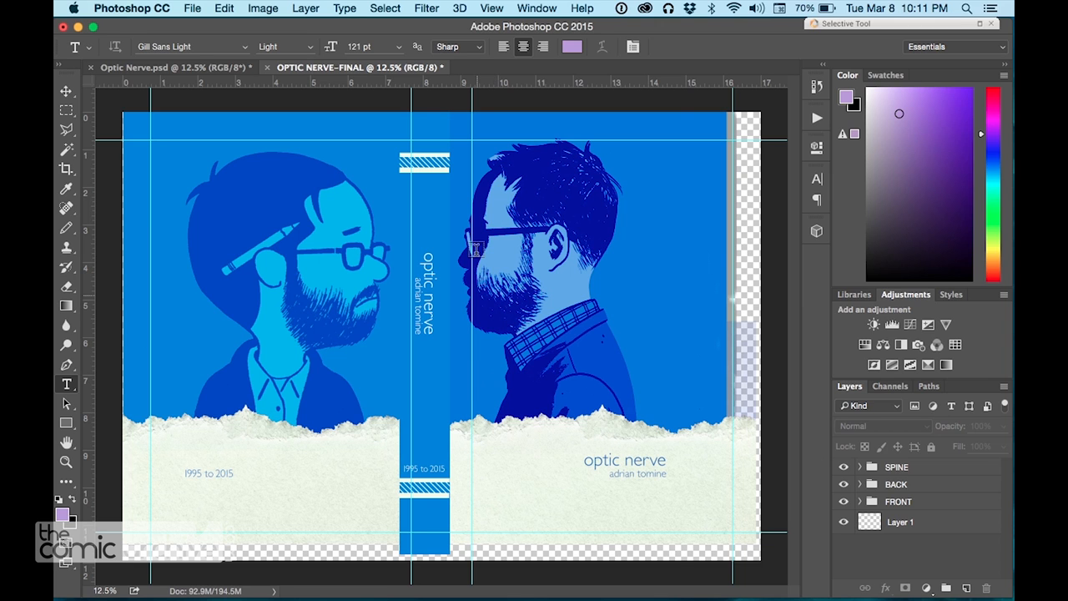
click(537, 7)
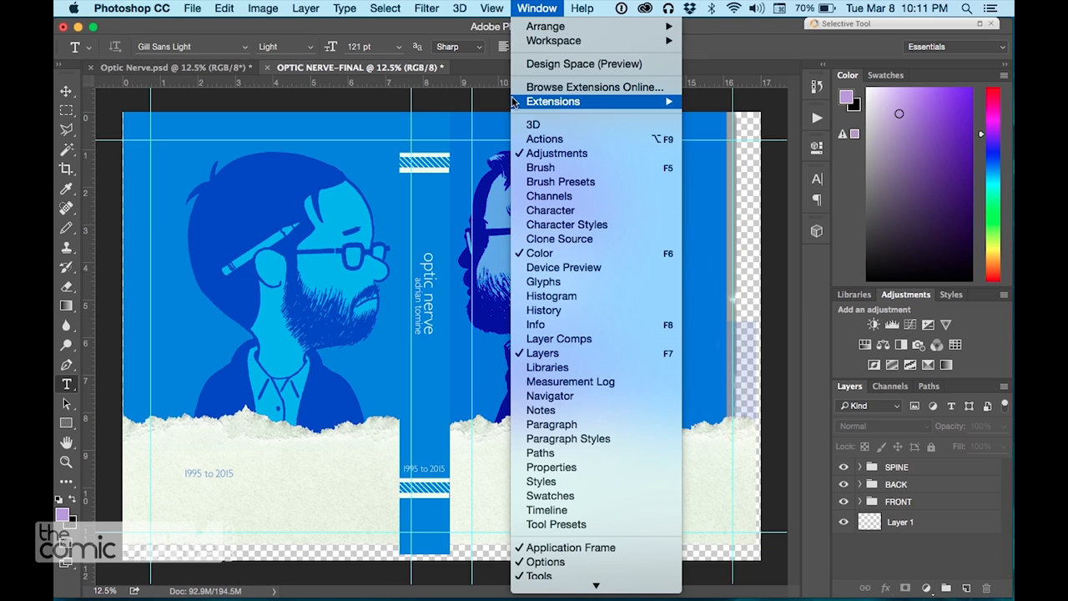
click(490, 9)
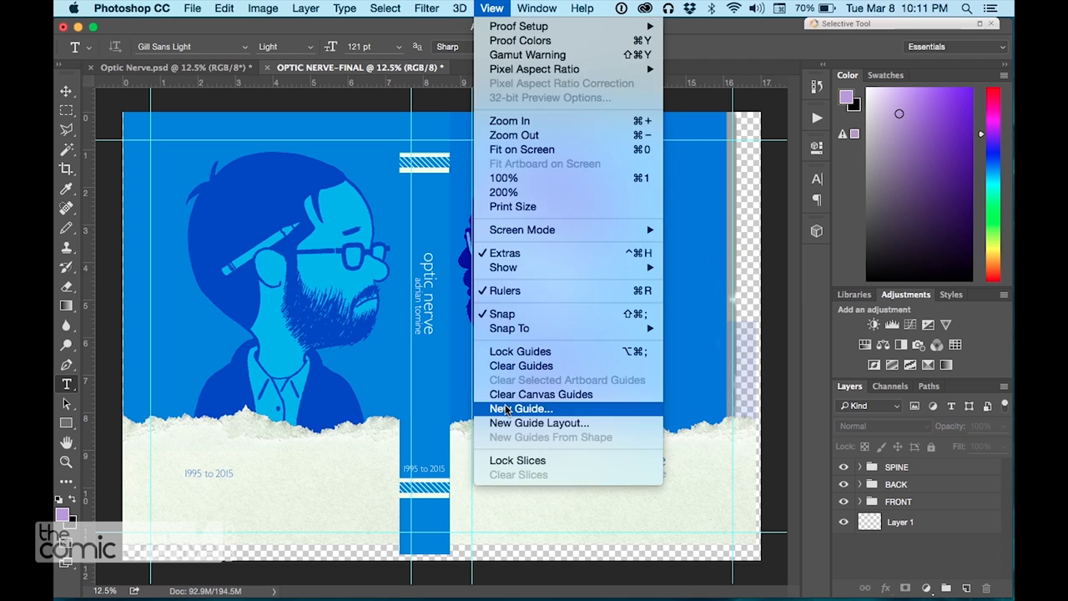
click(520, 408)
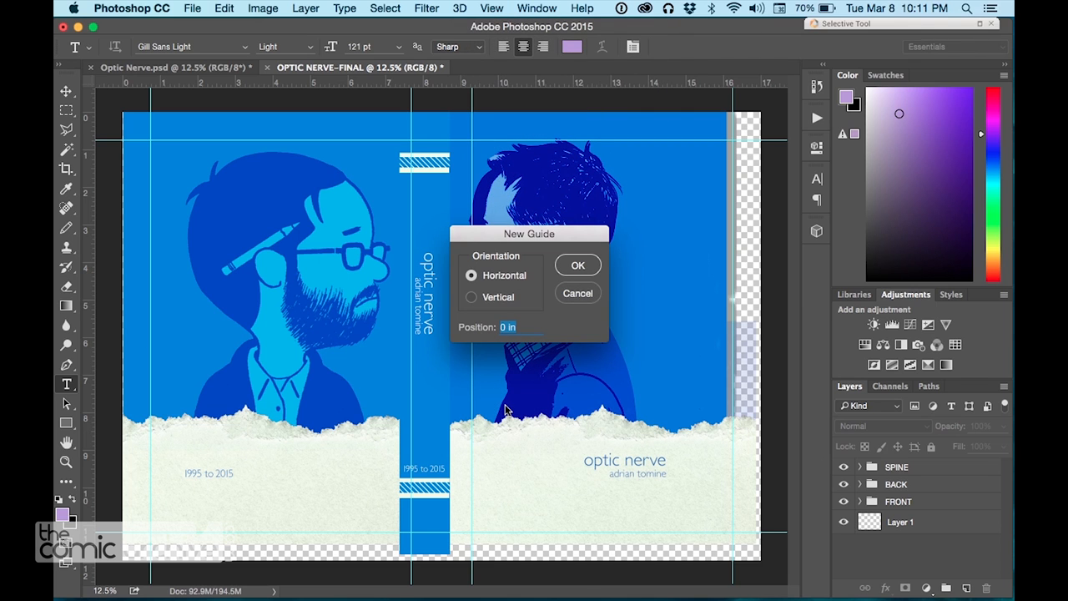
text(8.5)
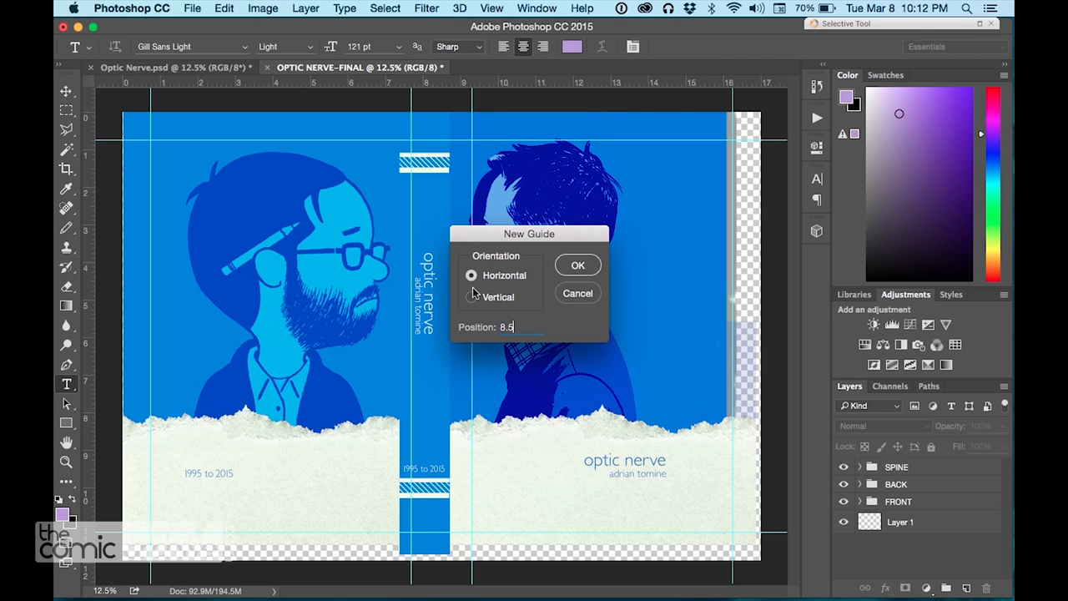
click(577, 264)
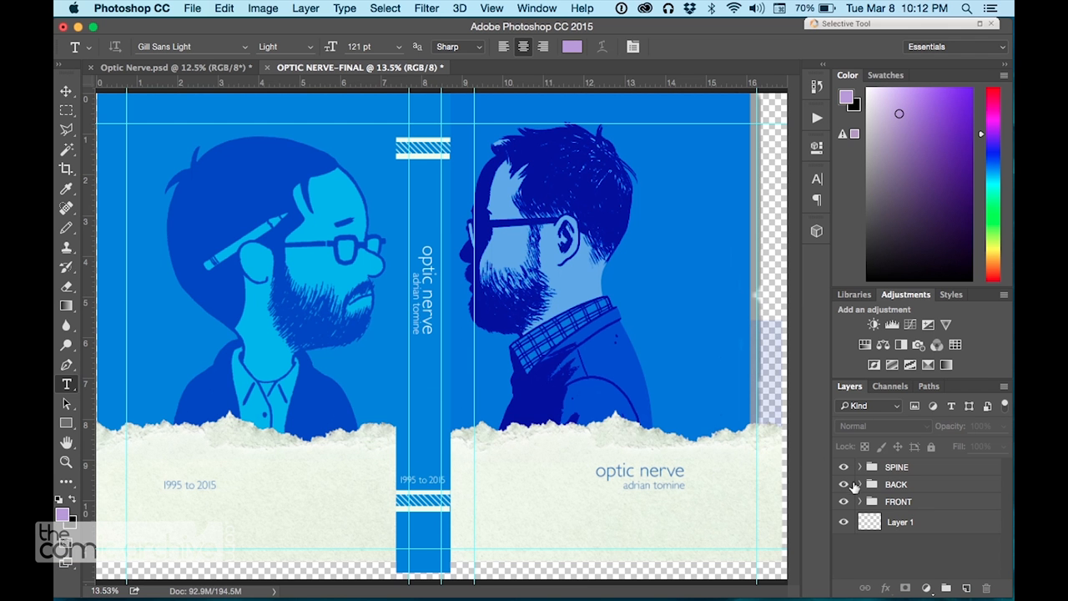
Hide the back and spine groups and bring layers over from the original Optic Nerve.psd.
click(844, 467)
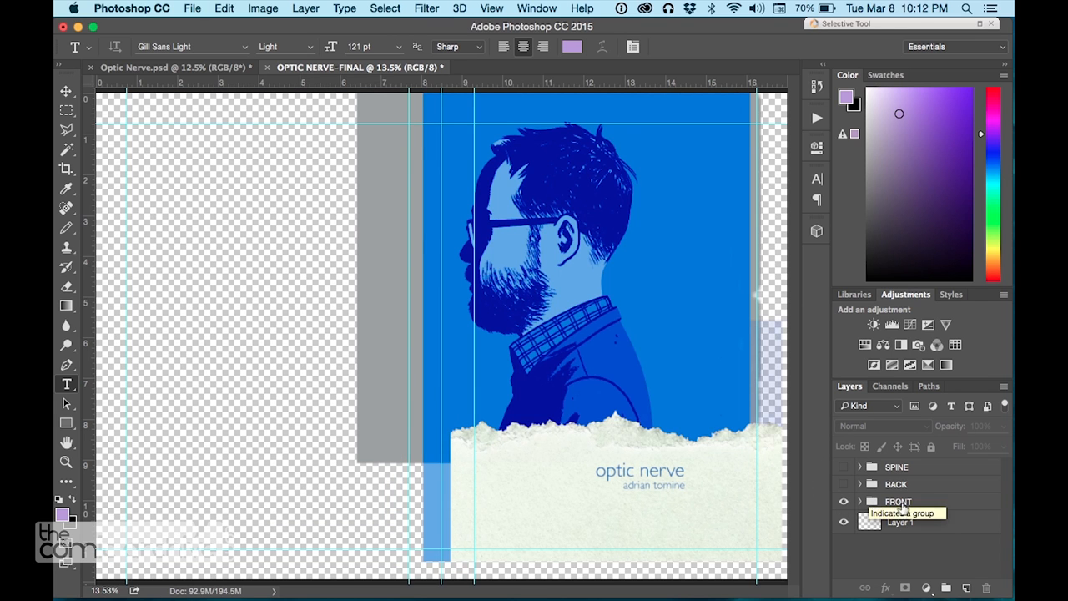
click(859, 500)
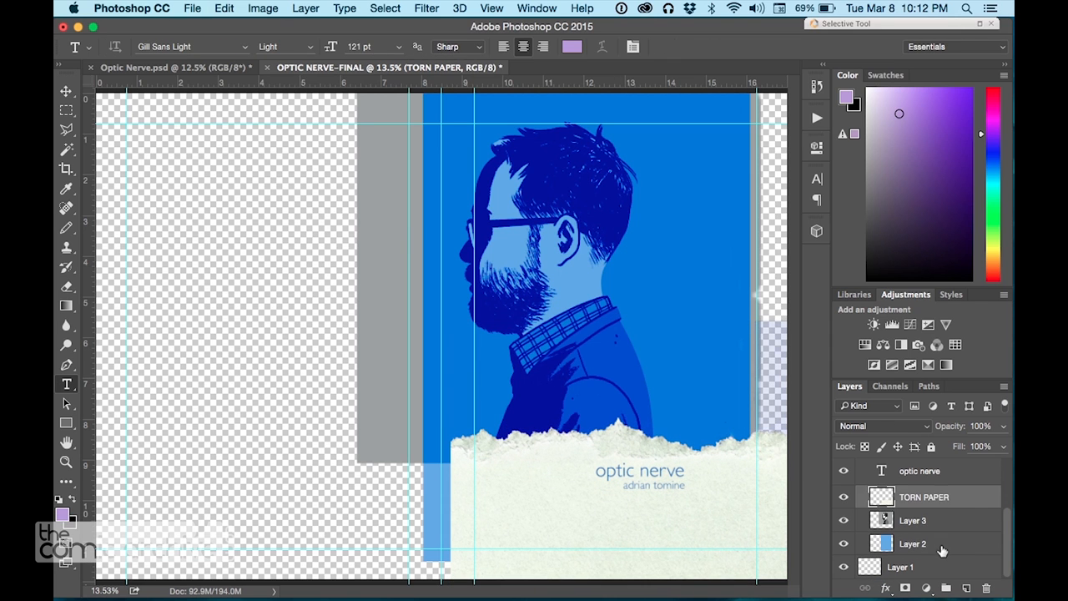
click(911, 520)
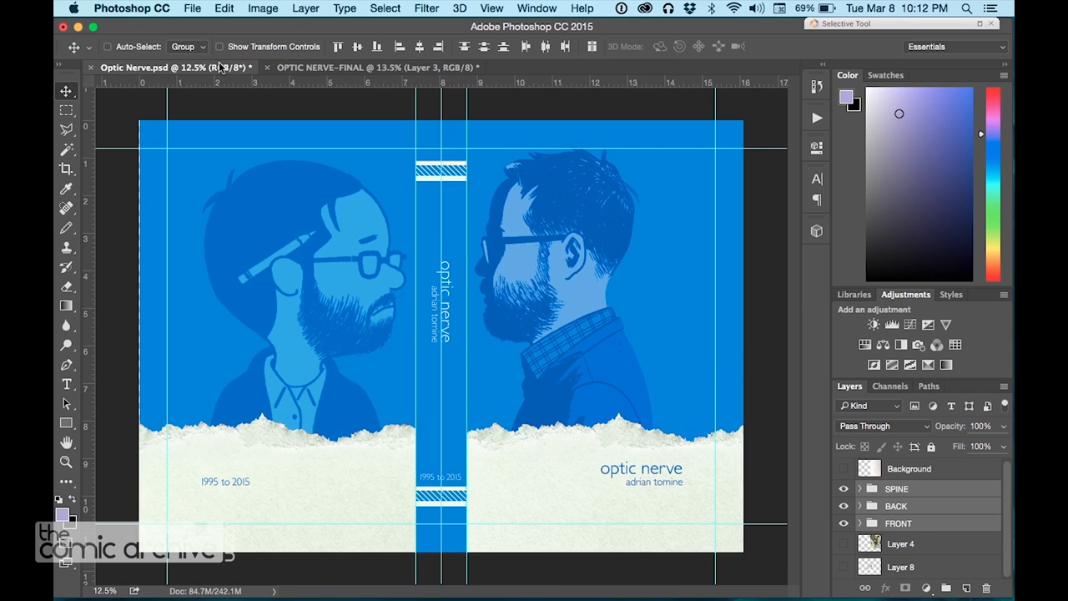
click(375, 67)
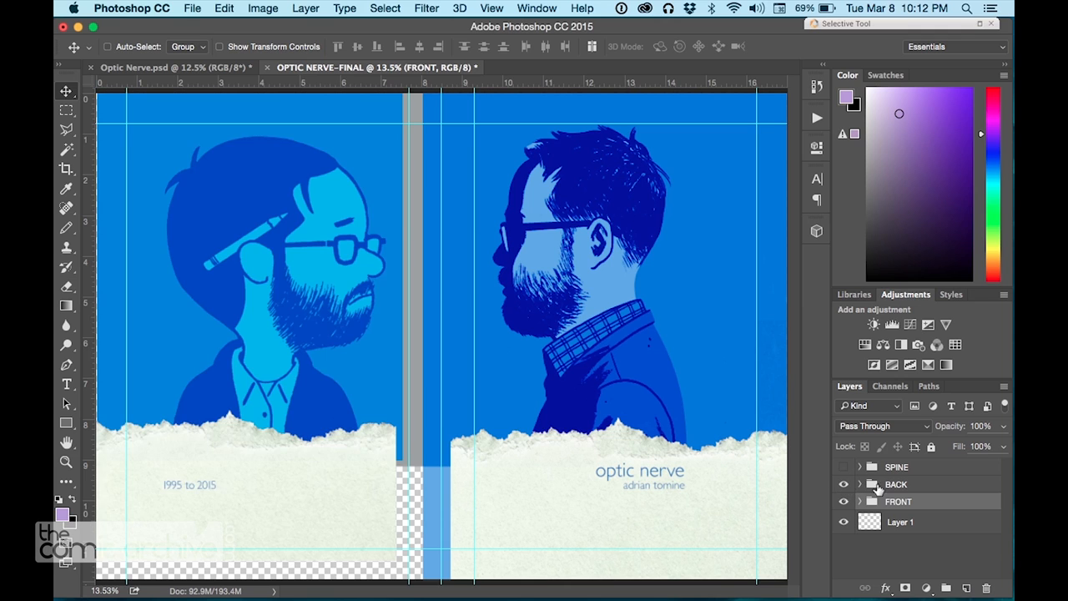
click(859, 484)
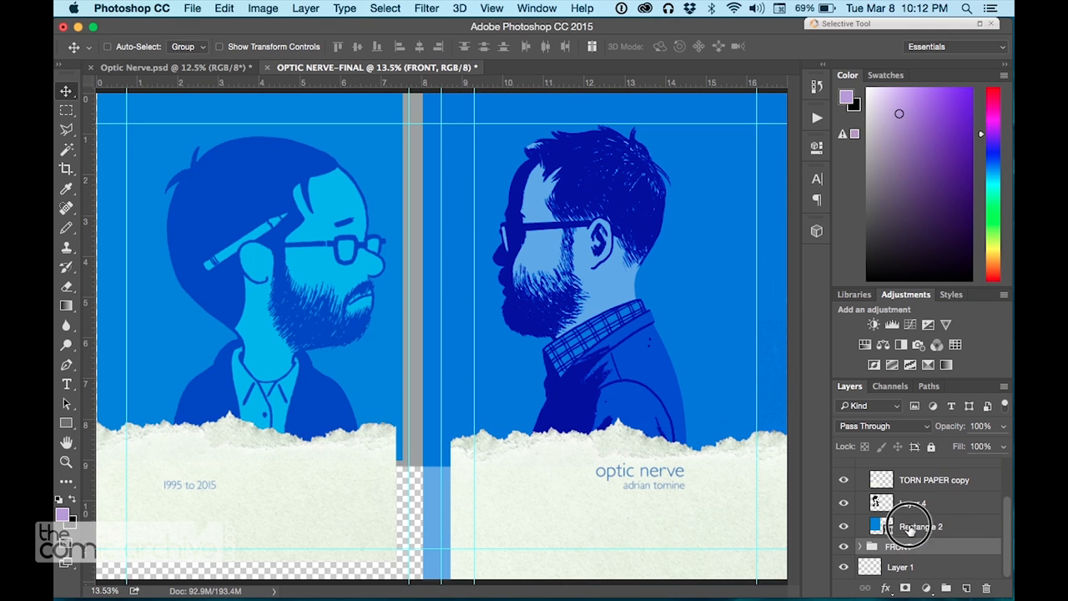
Stretch the Rectangle 2 blue background and TORN PAPER copy to fill the back panel to the spine.
click(921, 526)
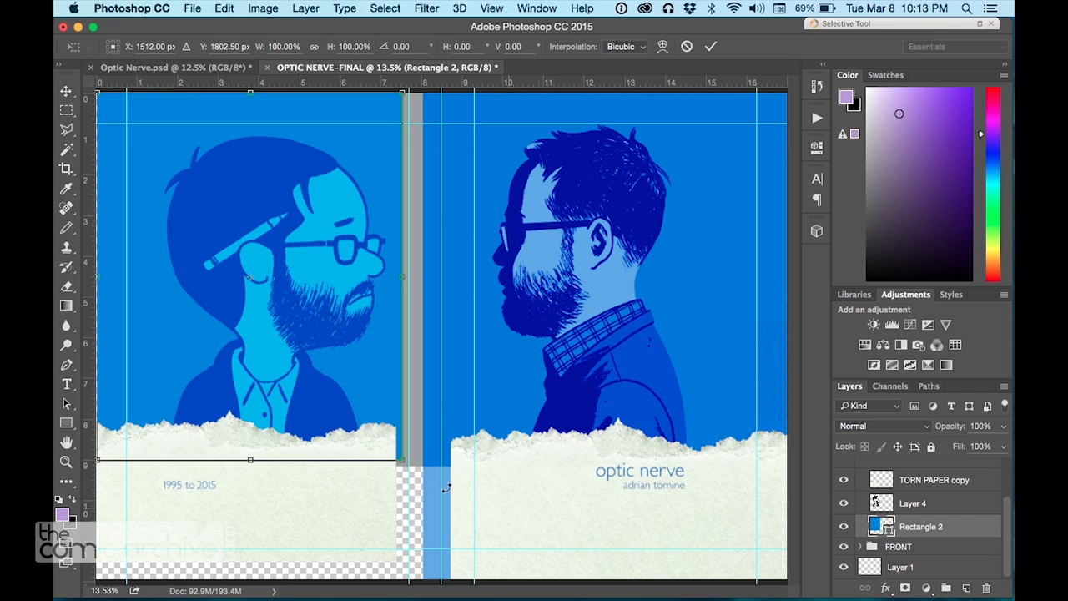
drag(403, 460, 419, 493)
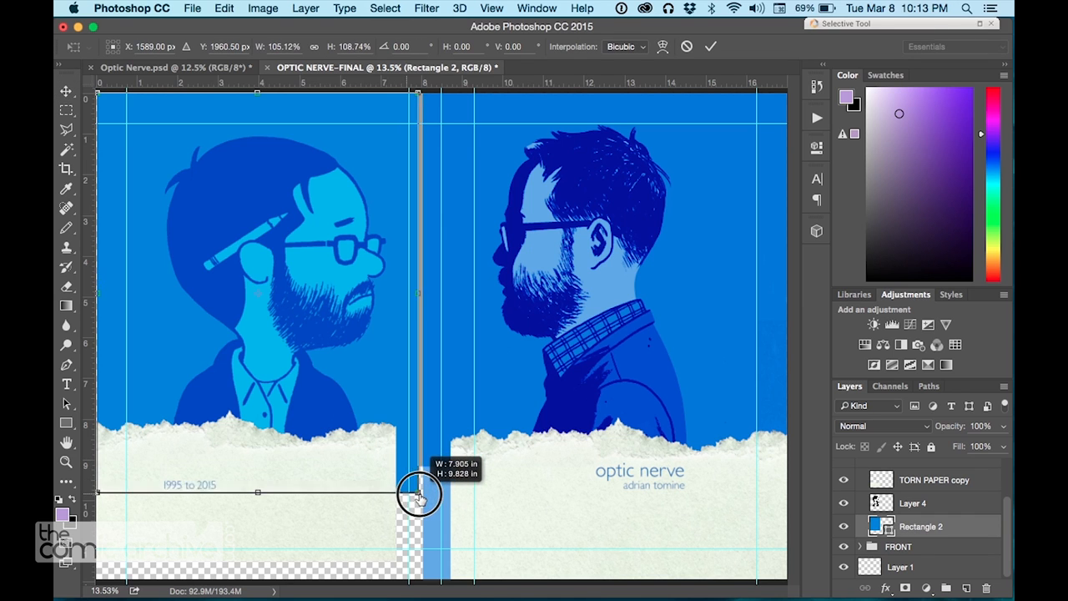
drag(417, 494, 440, 499)
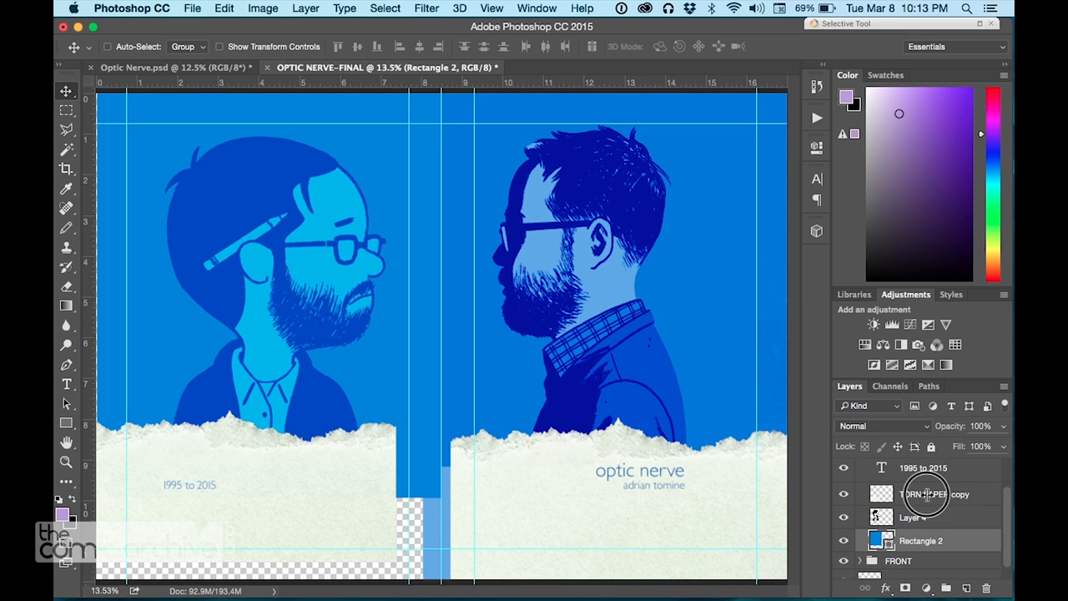
click(924, 493)
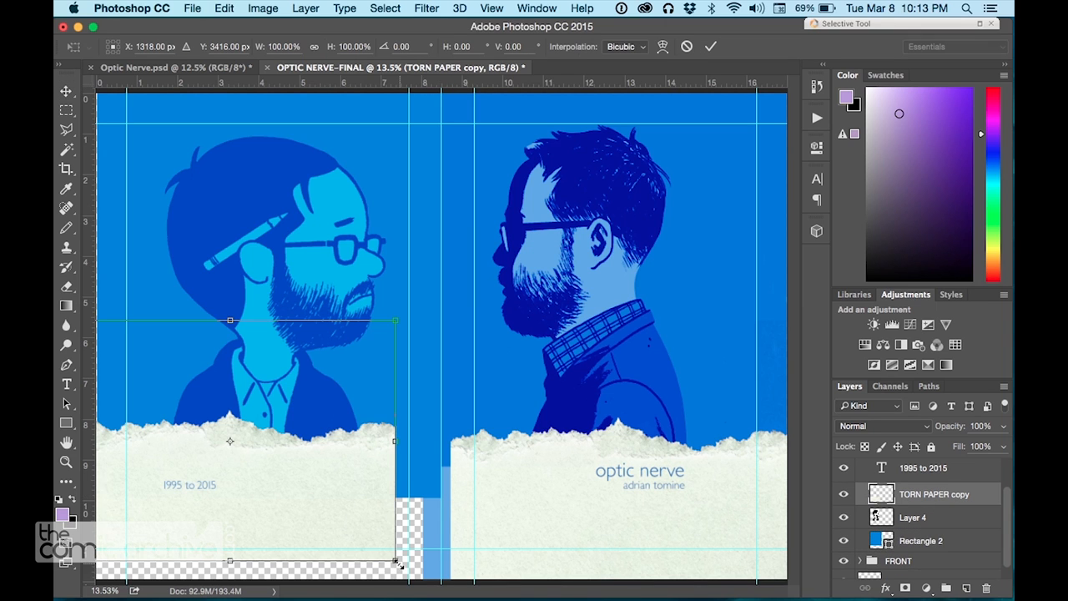
drag(397, 560, 408, 581)
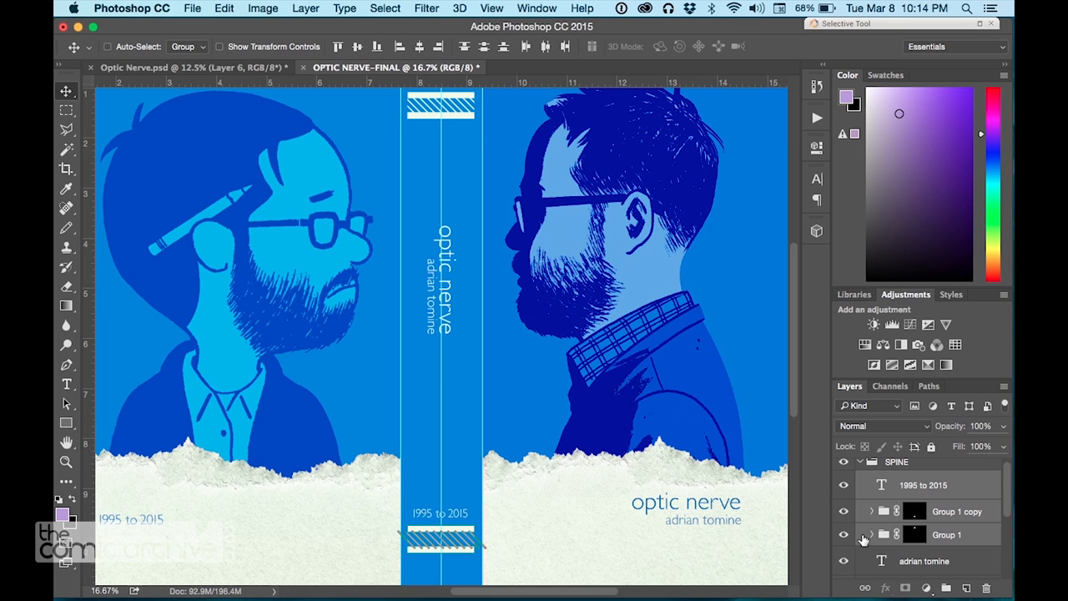
Select the Rectangle 3 copy in Group 1 for the spine's lower striped band.
click(958, 511)
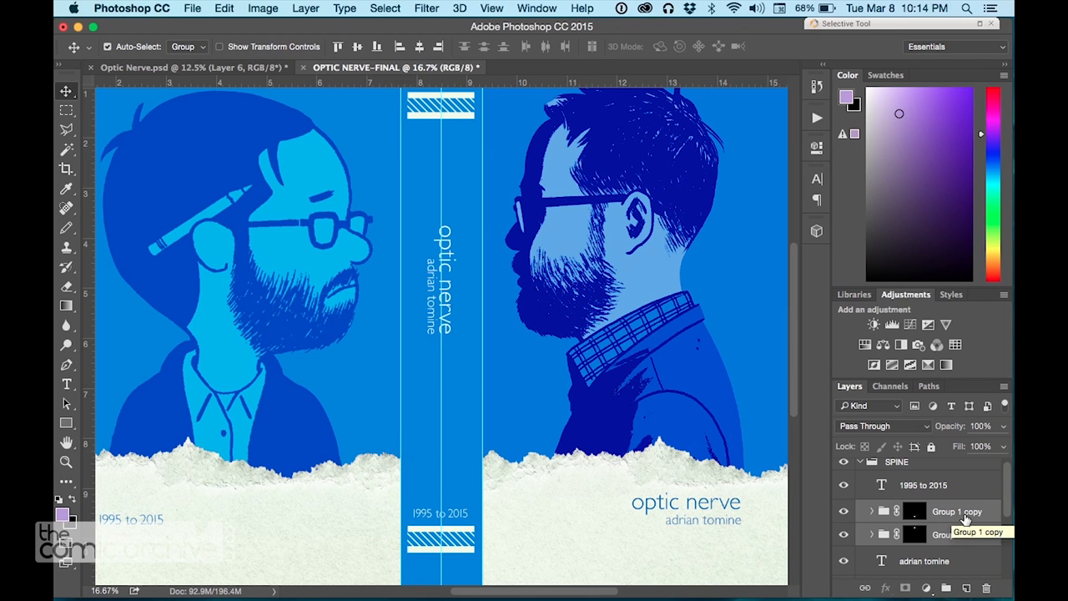
mouse_move(868, 537)
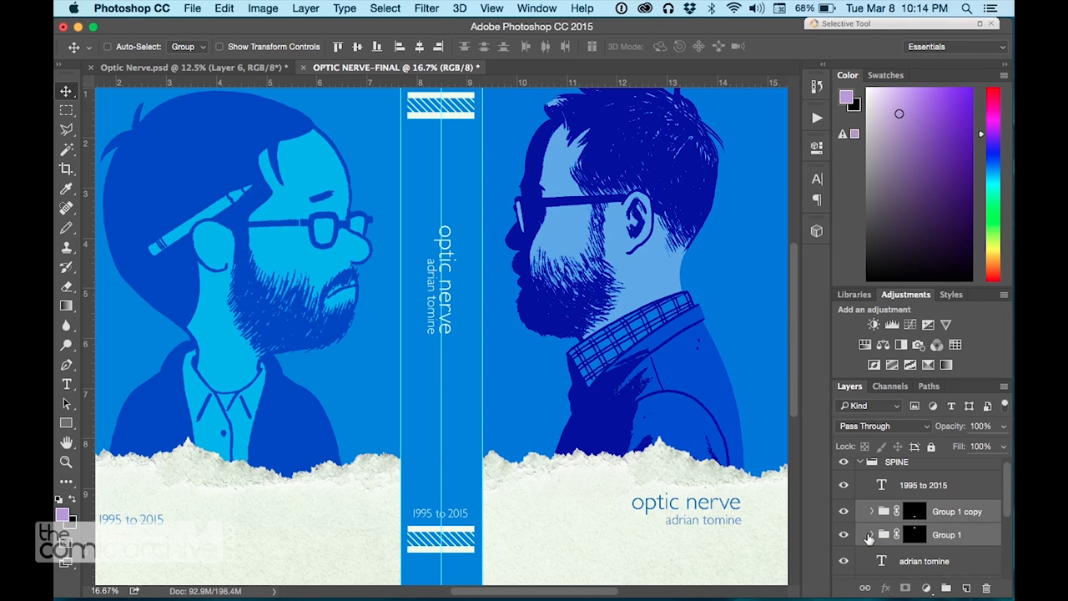
click(913, 534)
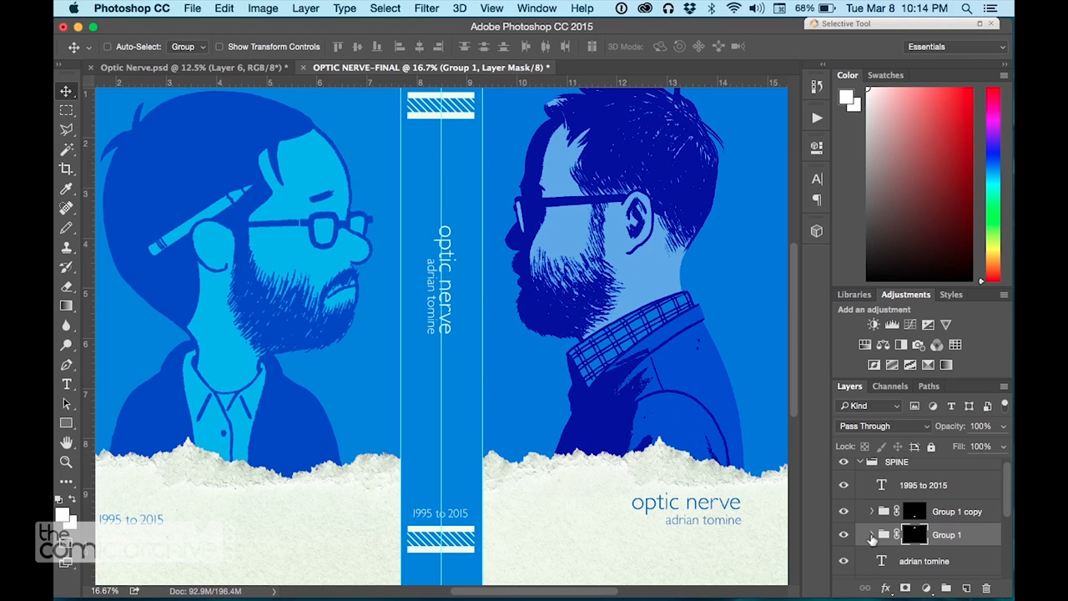
click(871, 533)
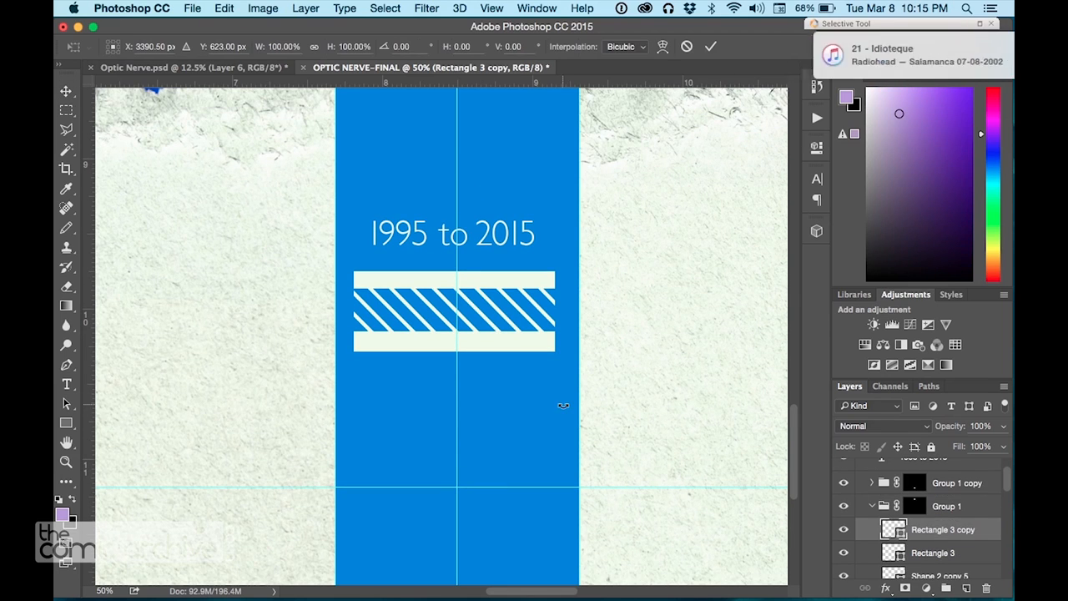
Stretch the band bars across the full spine width and duplicate the stripe shape layer.
scroll(down, 3)
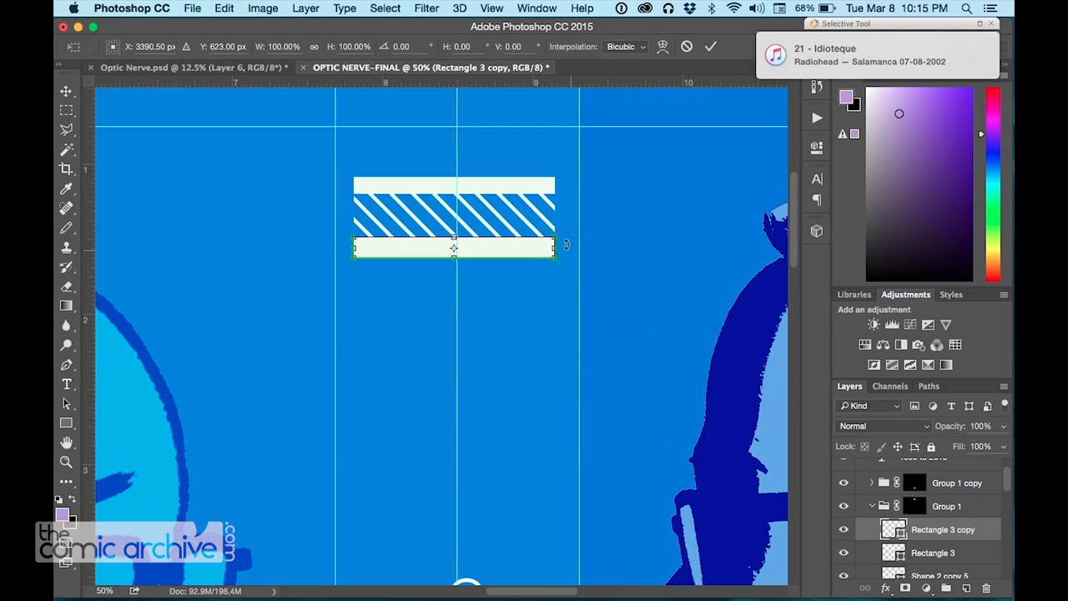
drag(554, 247, 580, 242)
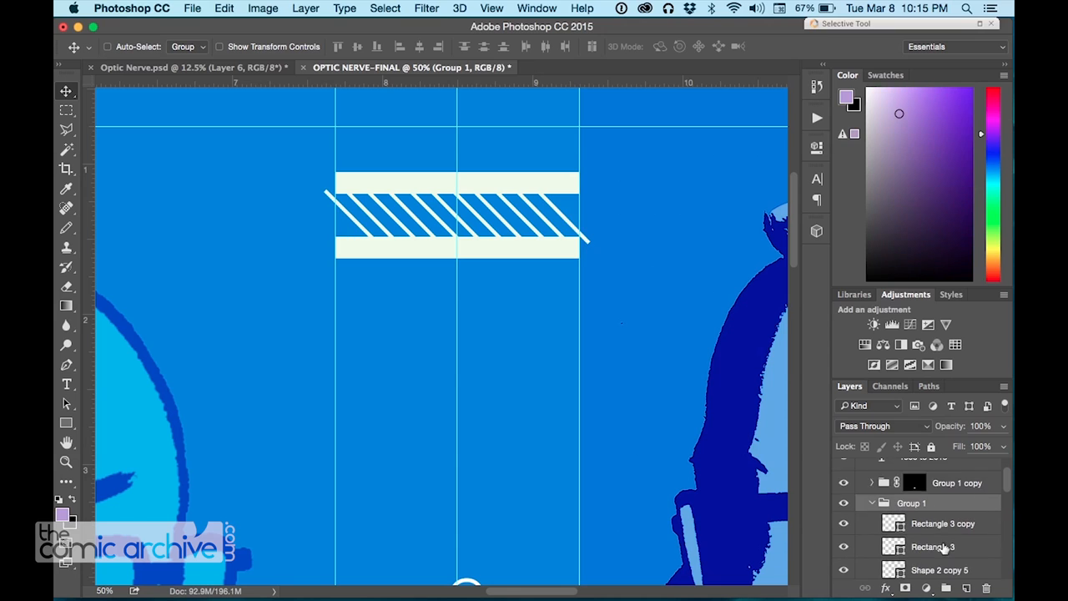
right_click(941, 498)
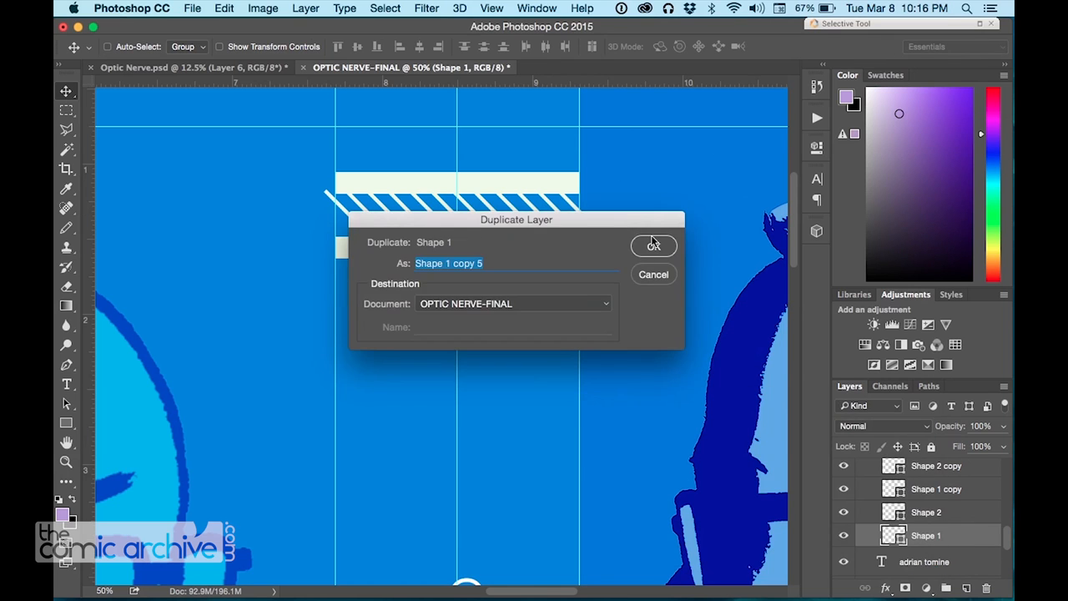
click(654, 246)
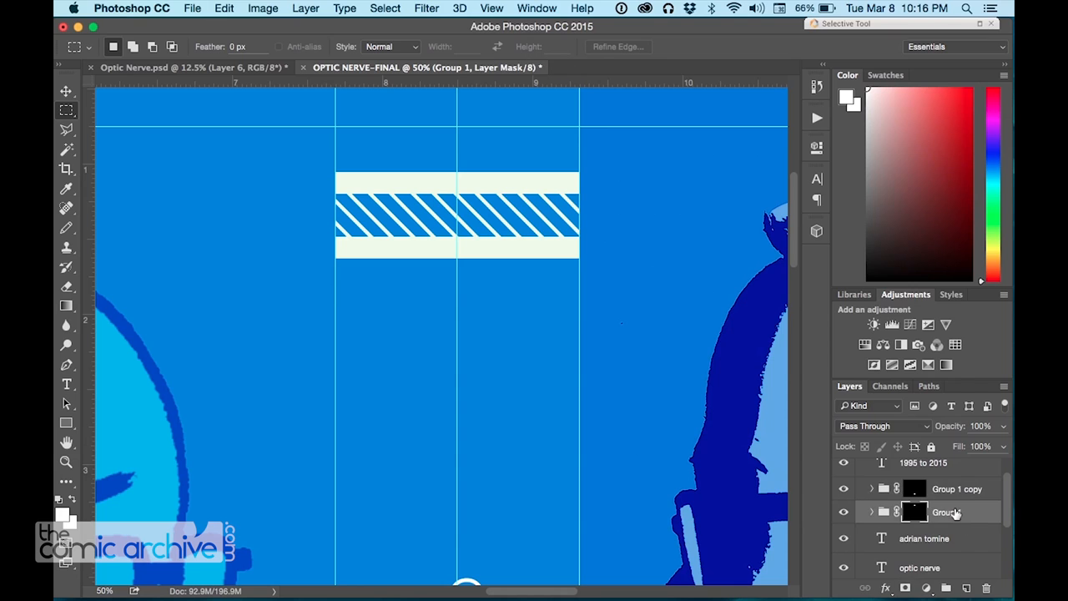
Duplicate Group 1 holding the spine band.
right_click(946, 510)
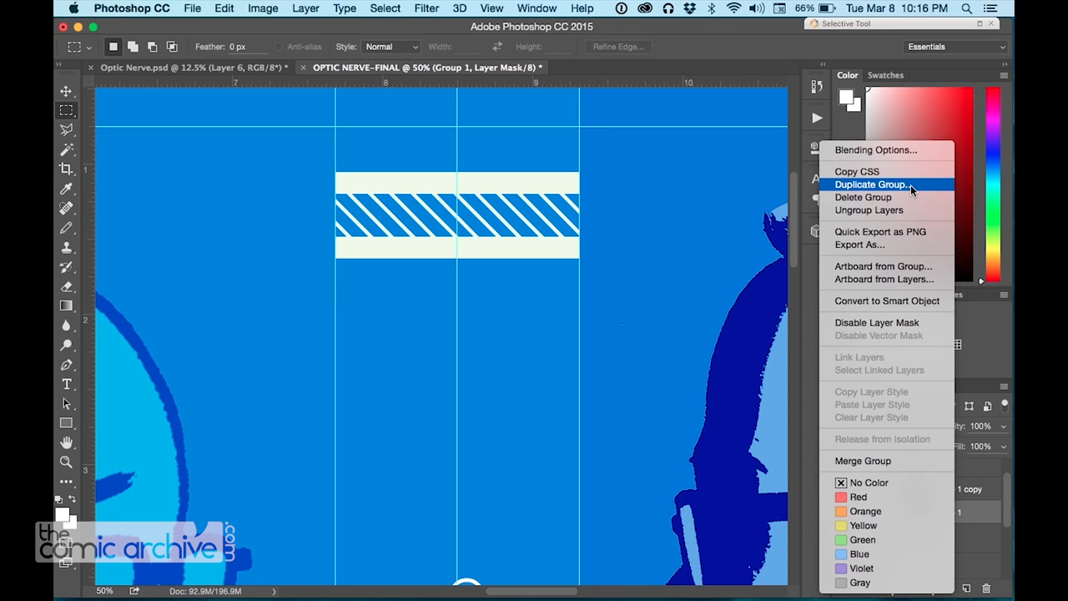
click(871, 183)
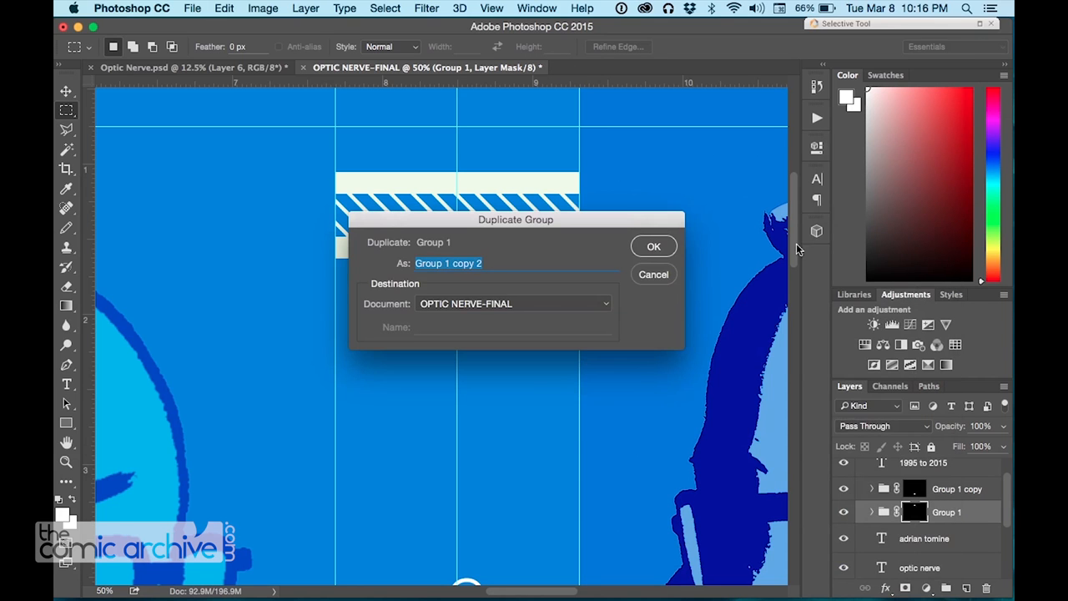
click(654, 246)
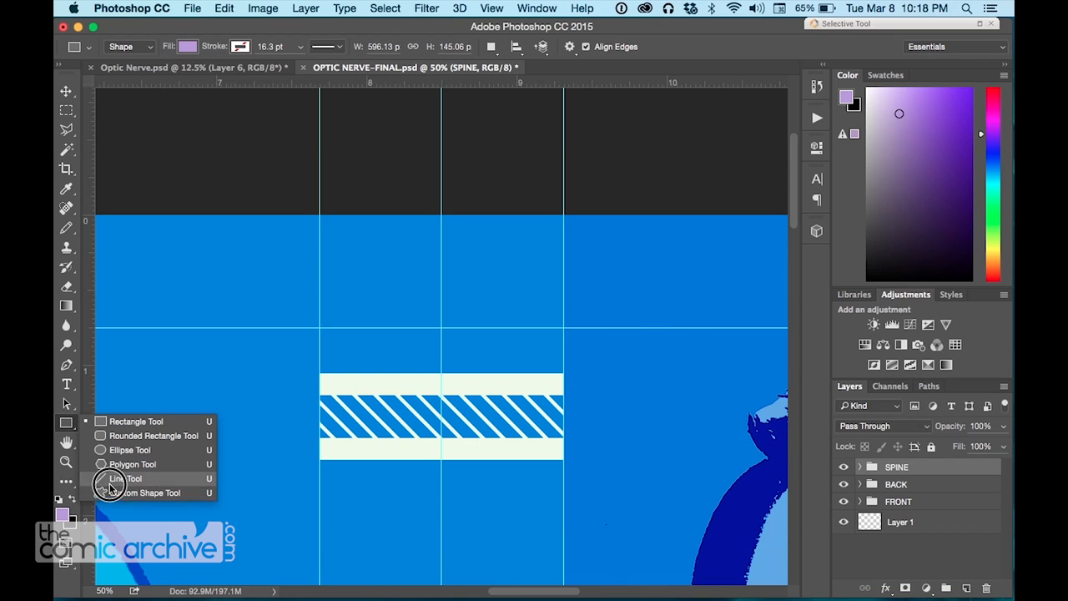
Draw short red registration lines on the centre guide at the top and bottom margins.
click(124, 477)
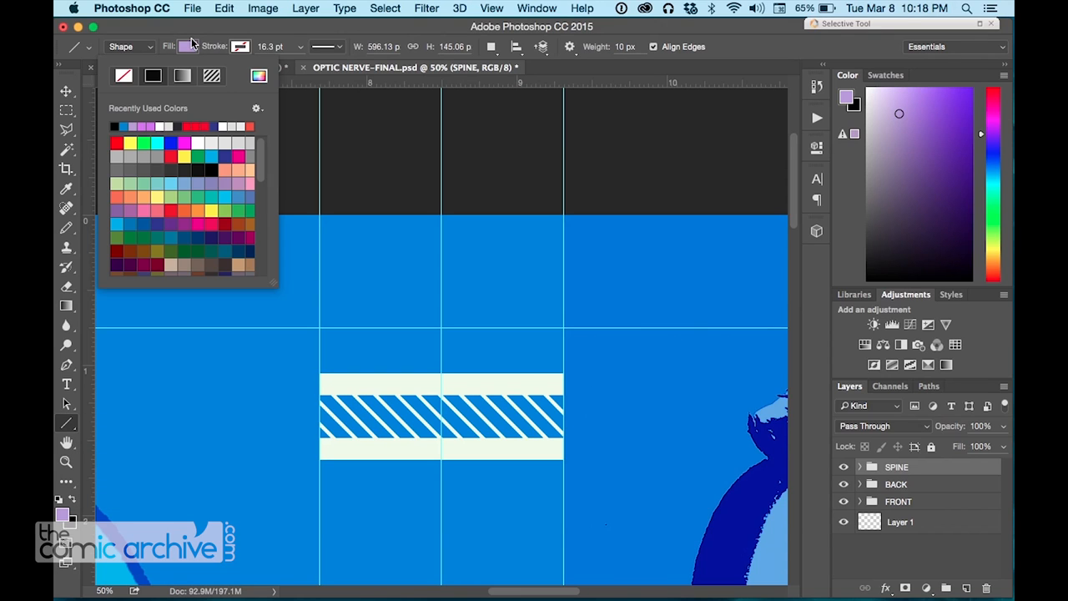
click(117, 127)
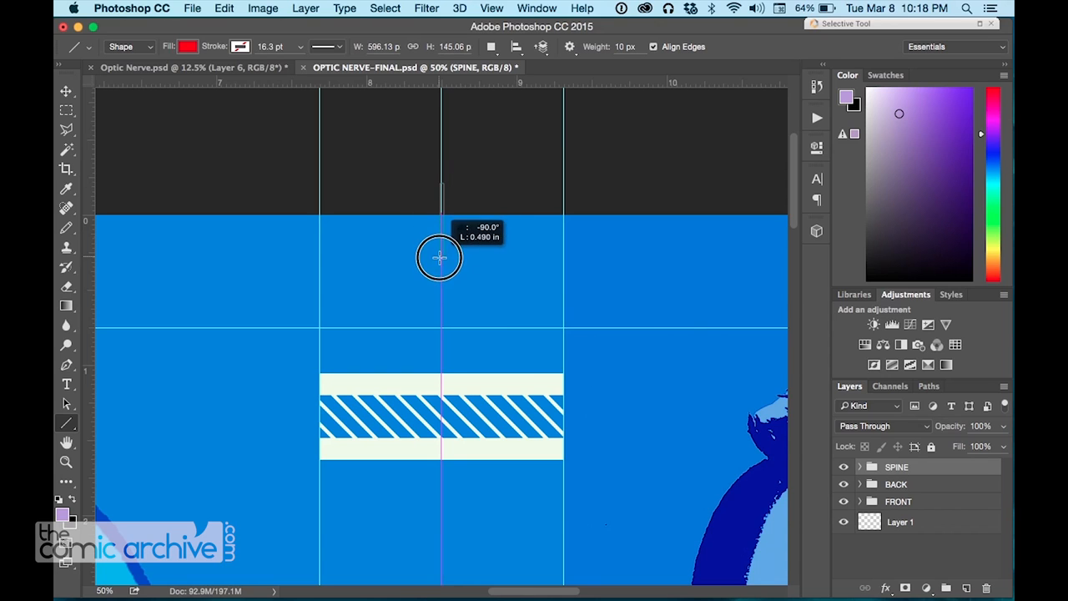
drag(440, 183, 441, 270)
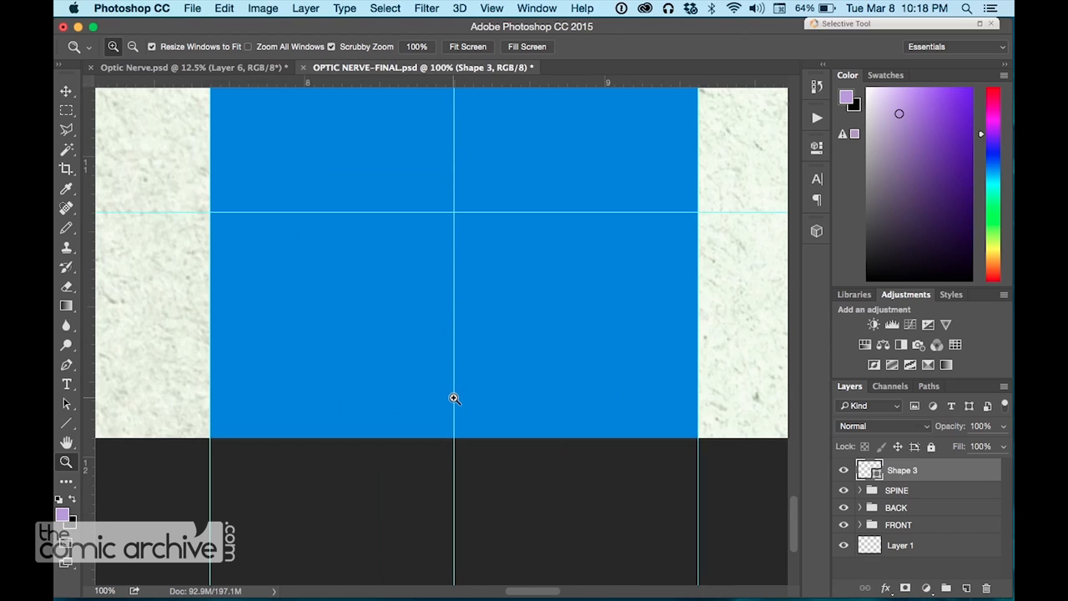
click(67, 423)
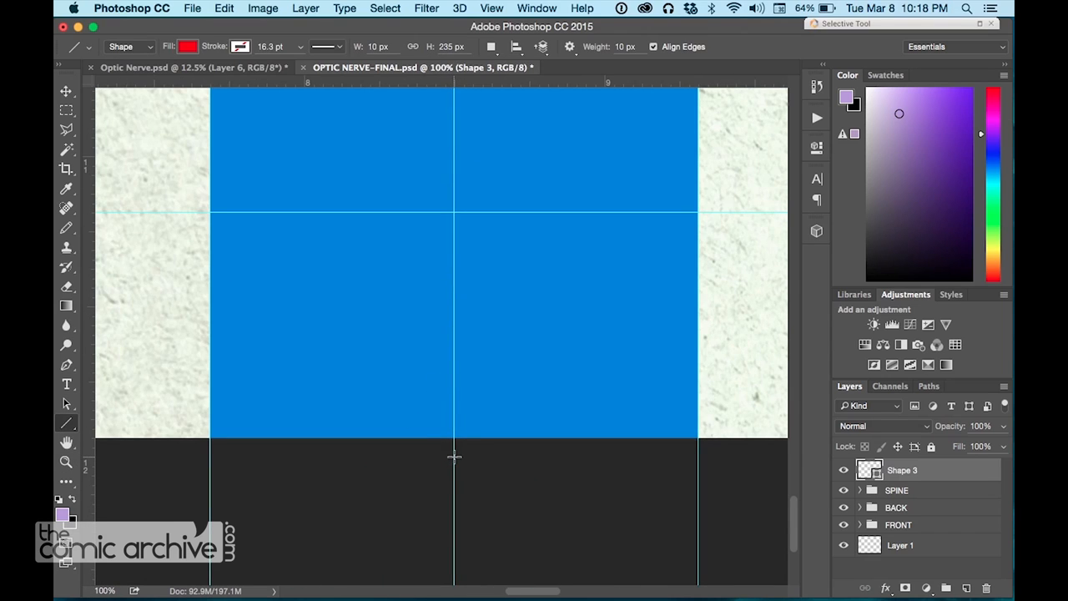
drag(450, 374, 454, 454)
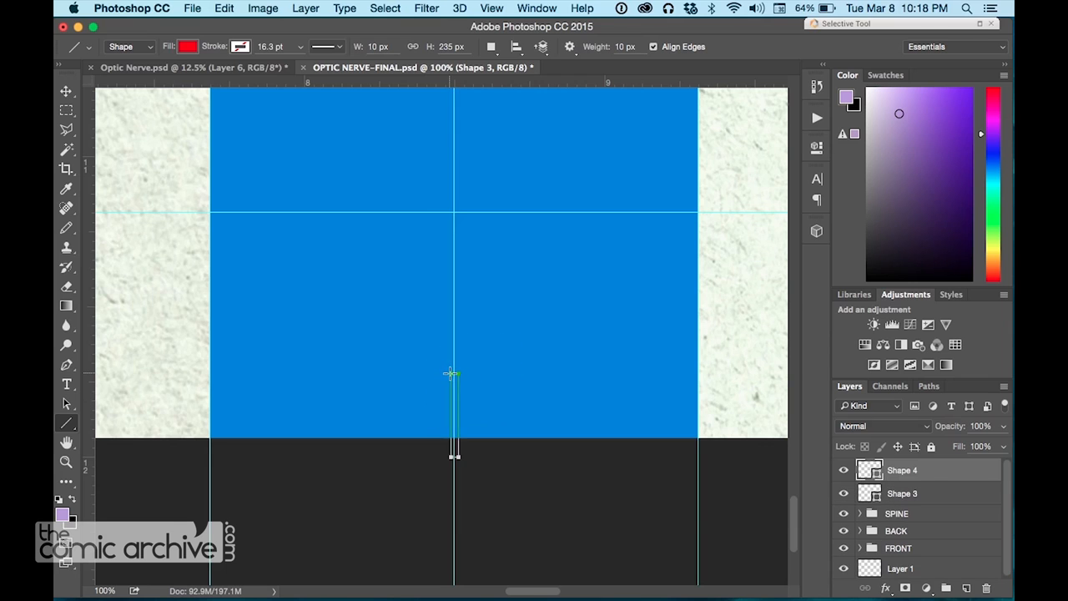
click(191, 6)
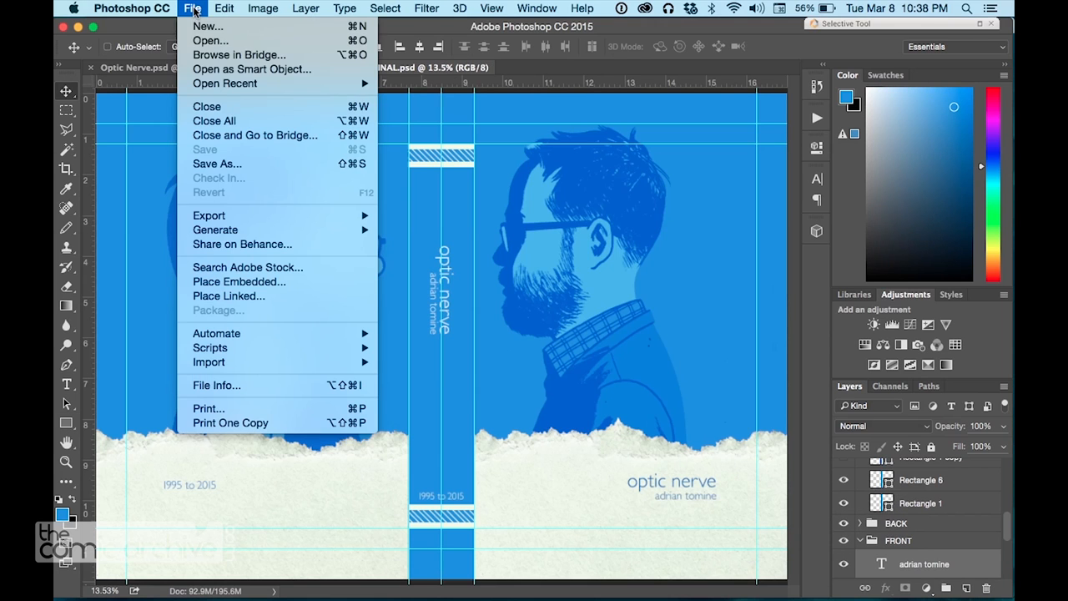
mouse_move(208, 215)
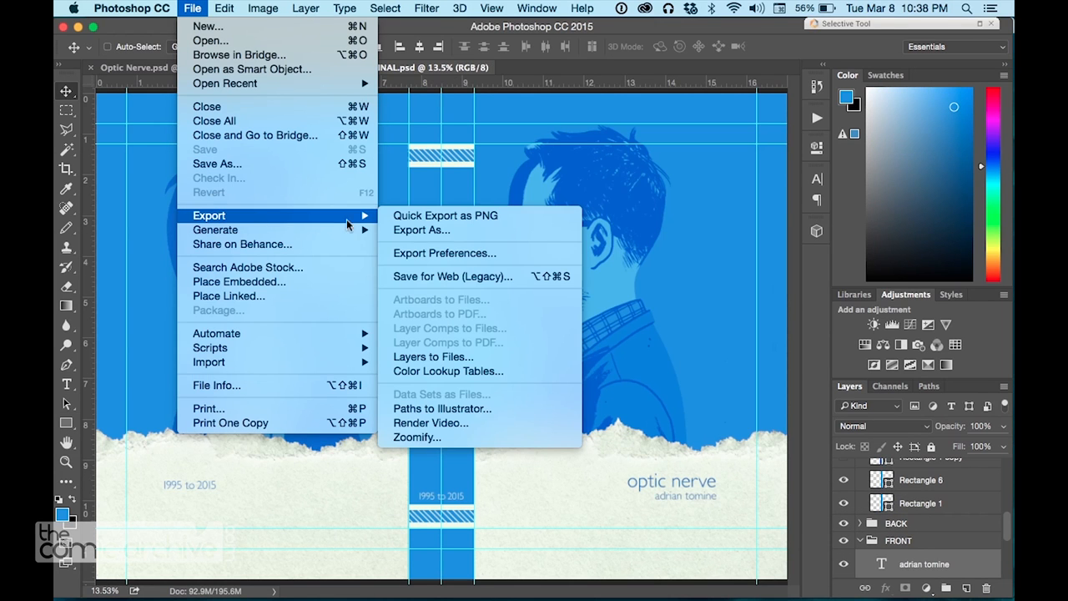
mouse_move(217, 164)
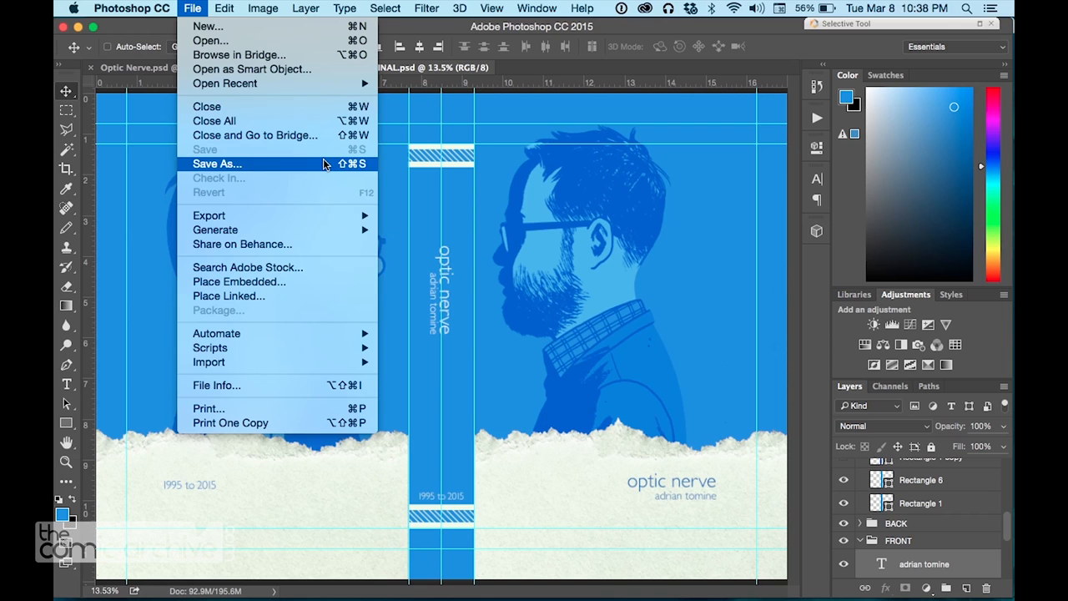
Save a flattened TIFF copy as OPTIC NERVE-FINAL.tif in the FLAT TIFFS folder, layers off.
click(217, 163)
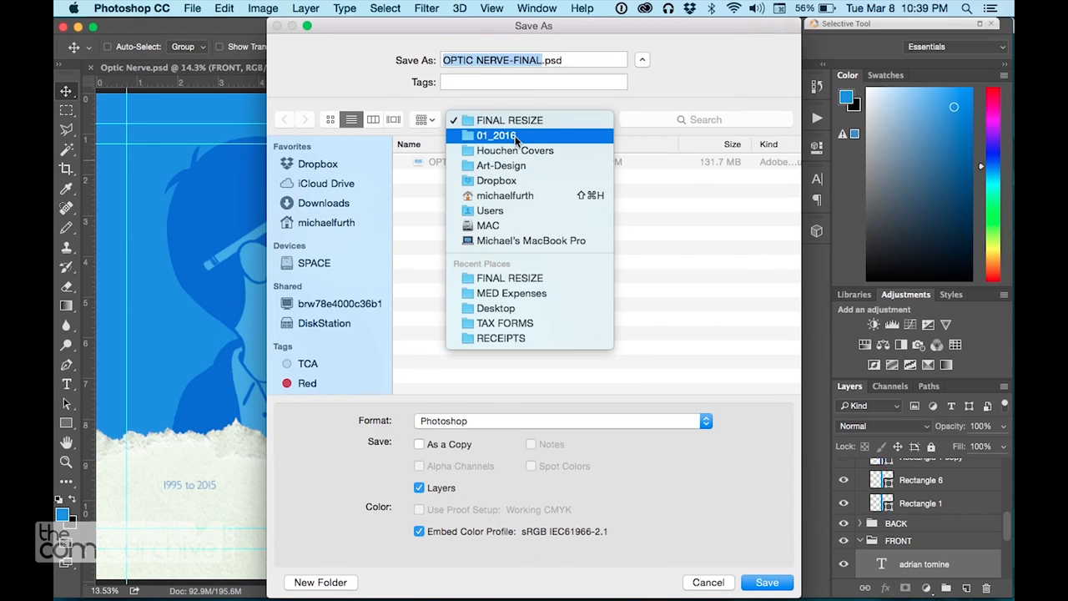
click(494, 136)
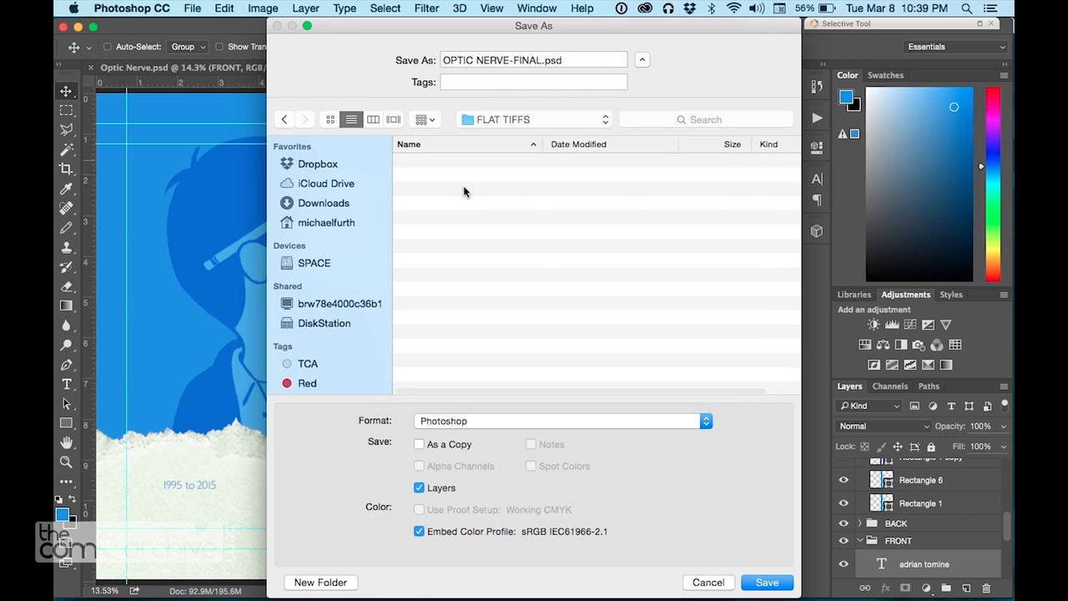
click(560, 421)
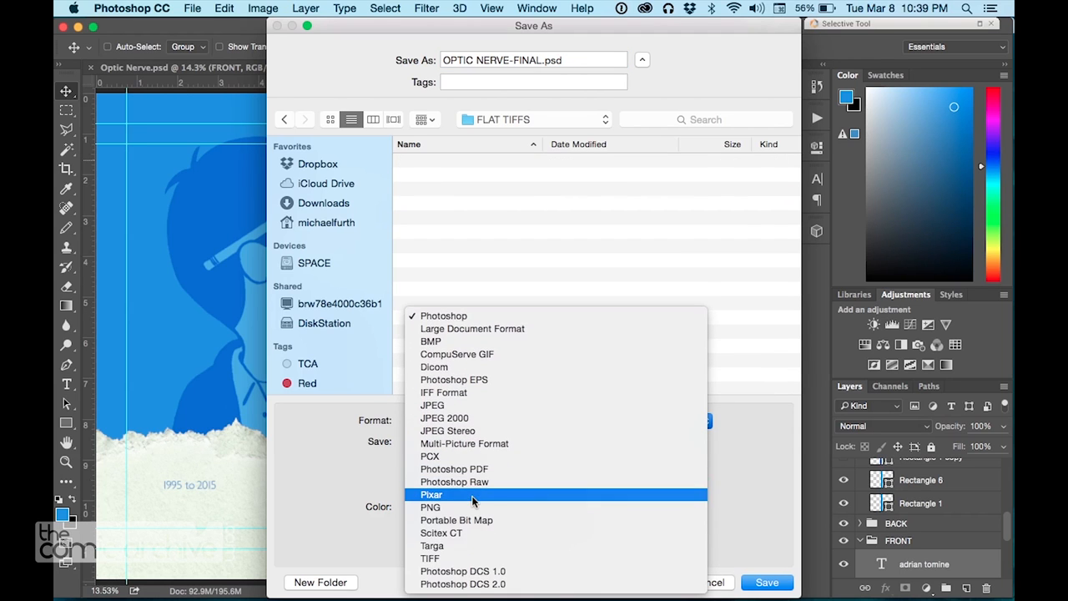
click(430, 557)
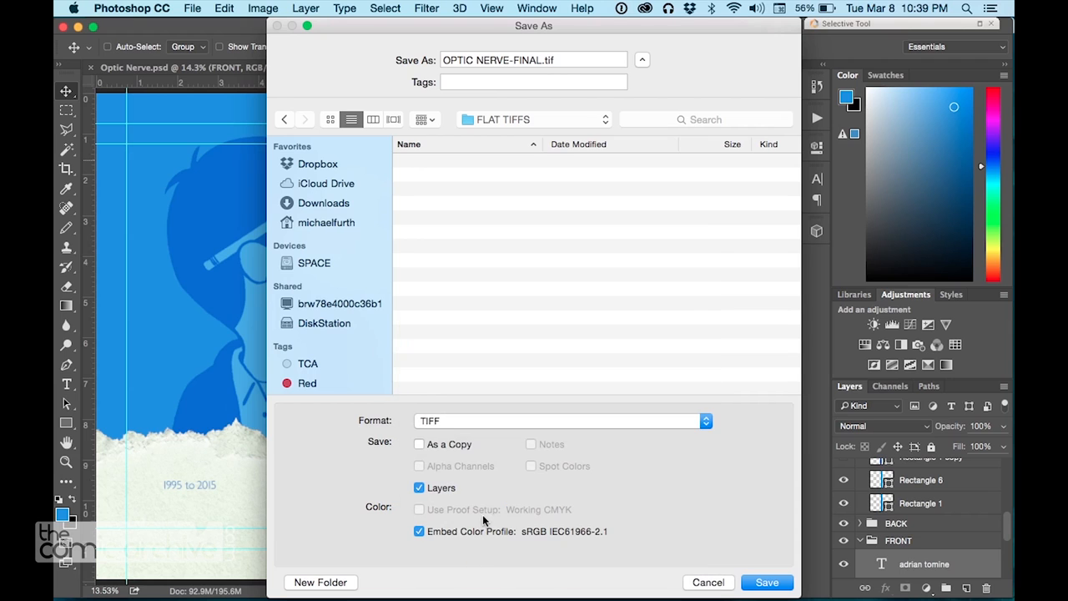
click(419, 443)
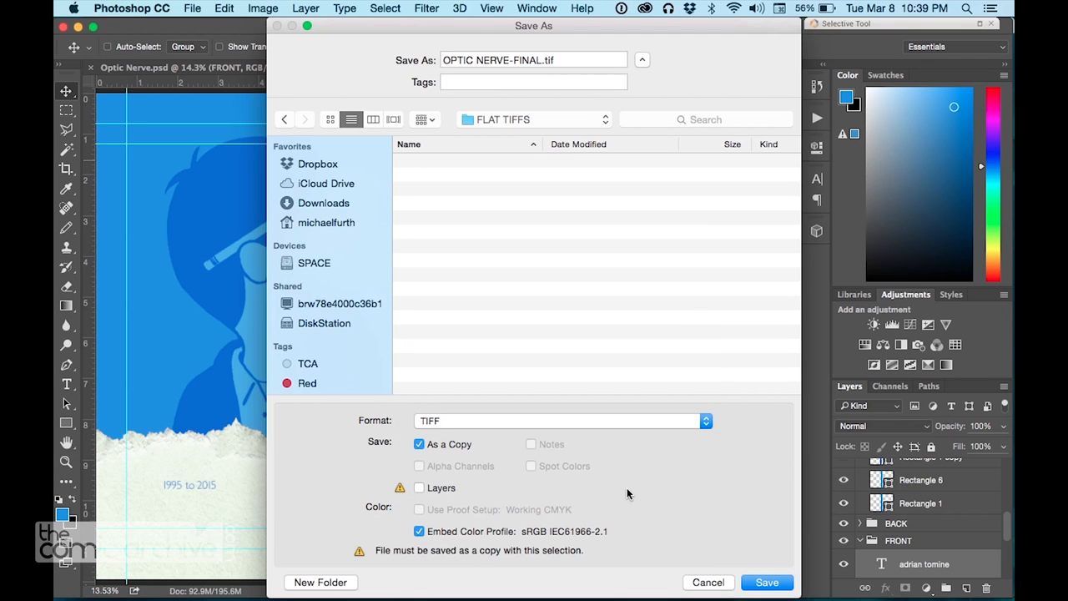
click(764, 581)
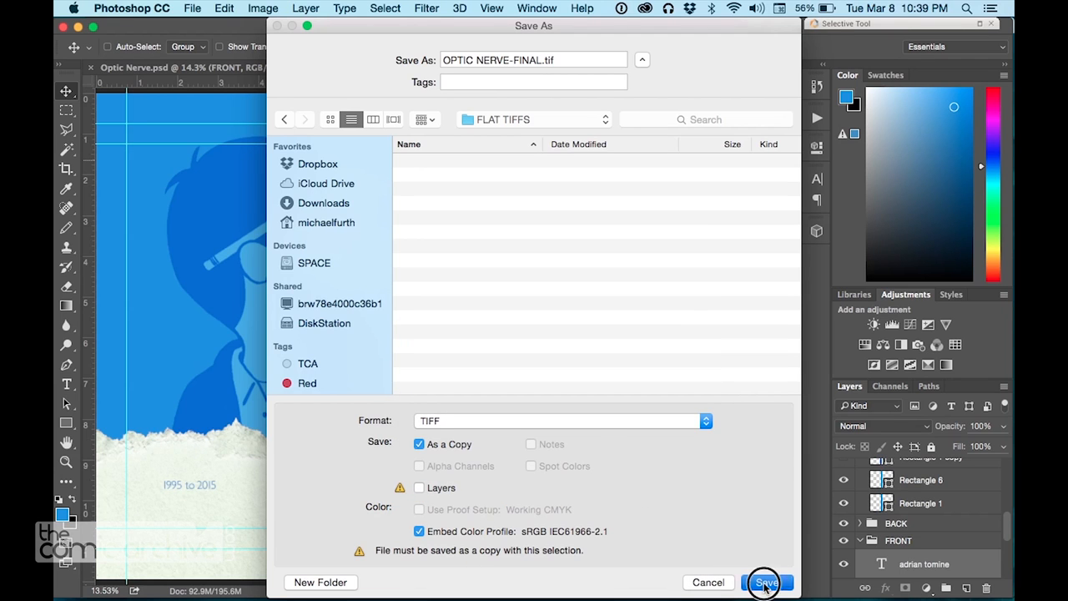
click(764, 581)
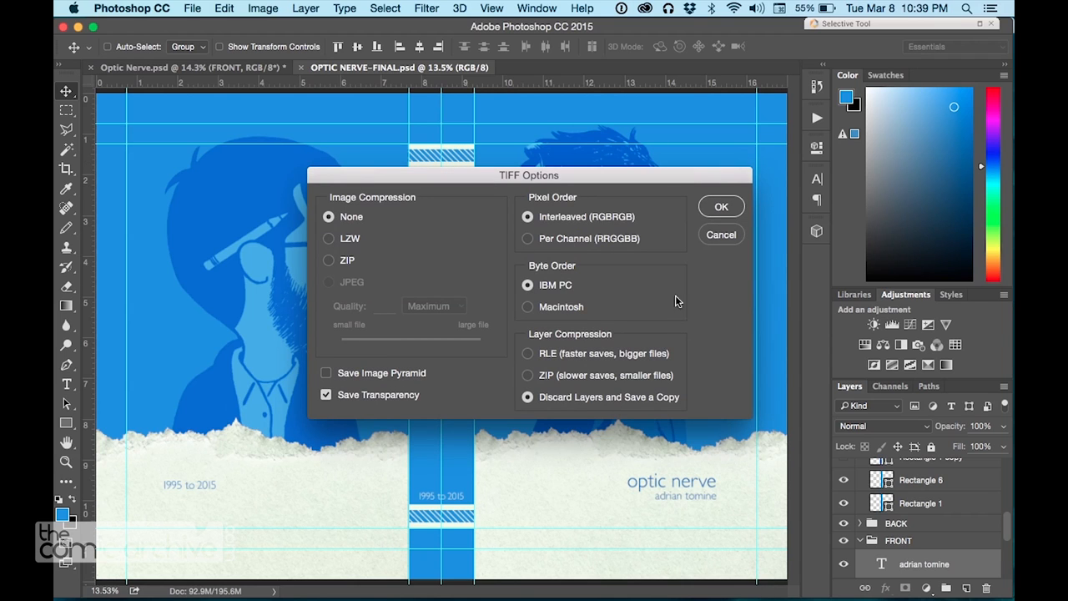
click(721, 207)
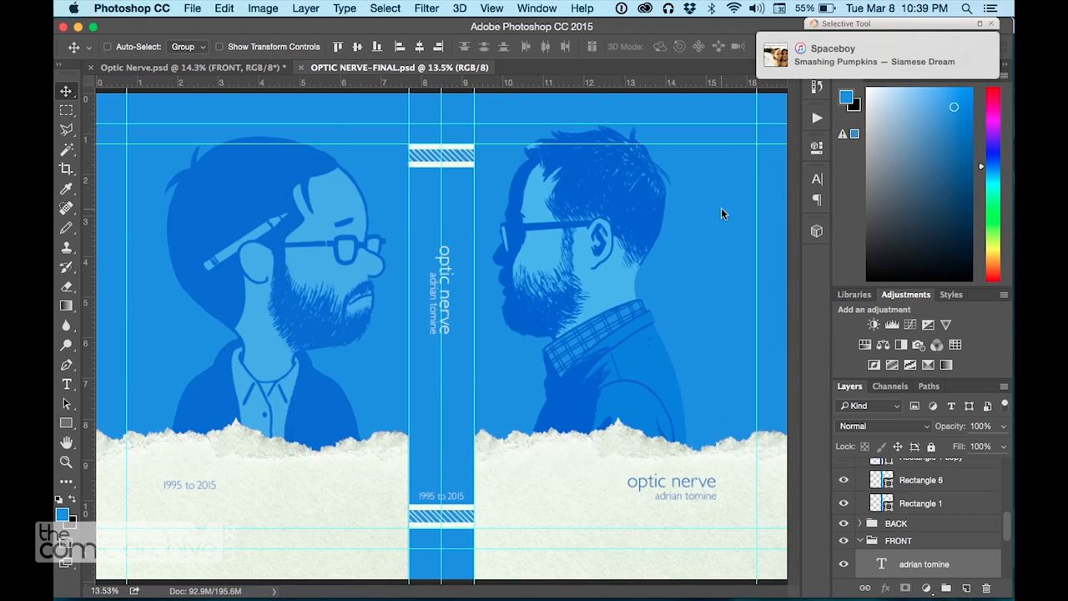